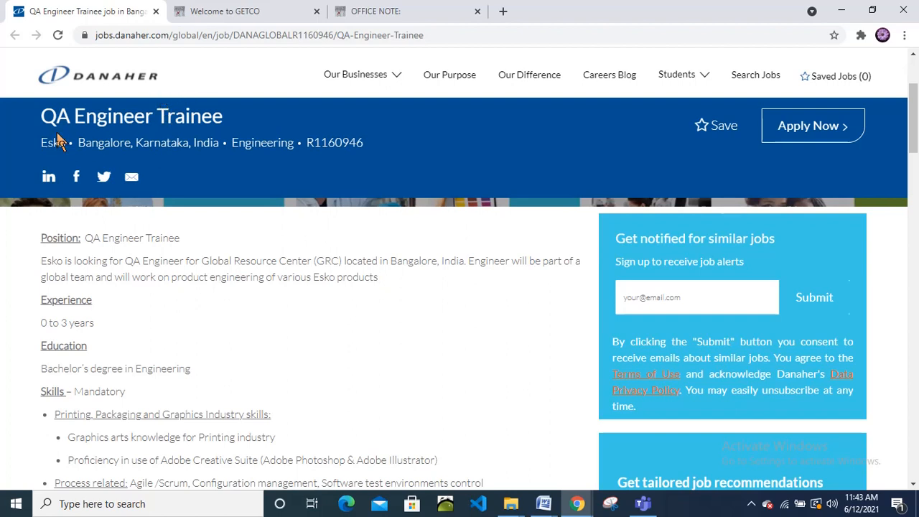
pyautogui.moveTo(63, 148)
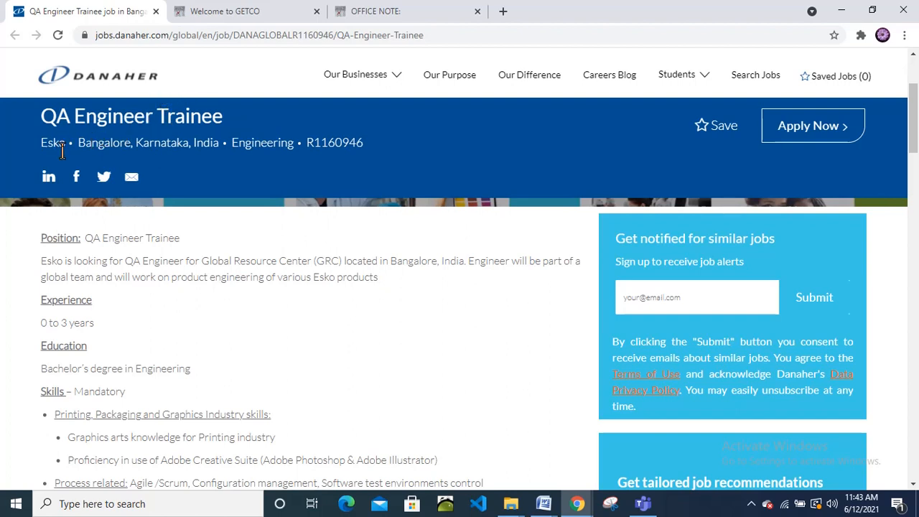
pyautogui.moveTo(184, 142)
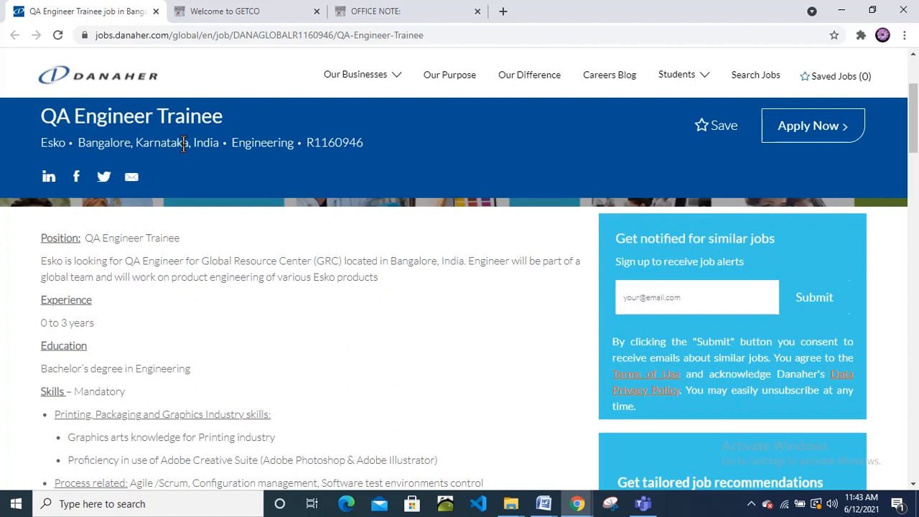
pyautogui.moveTo(151, 228)
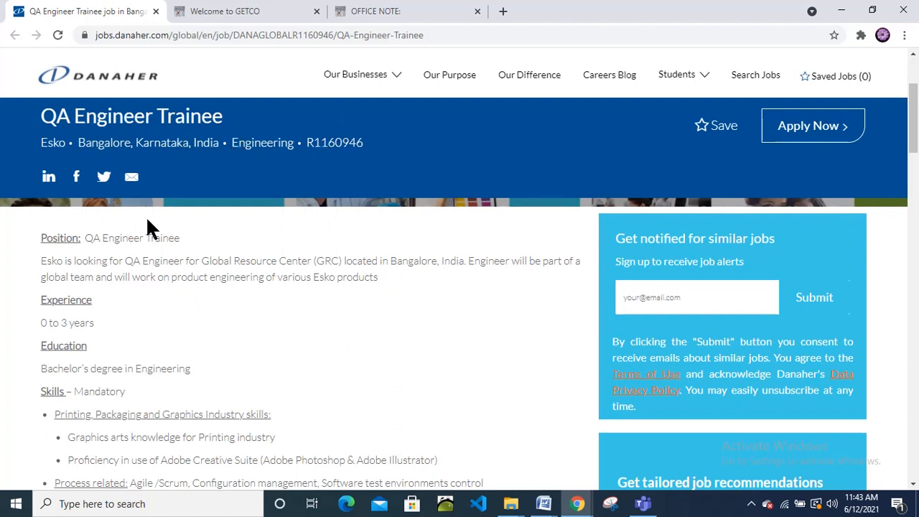
pyautogui.moveTo(284, 280)
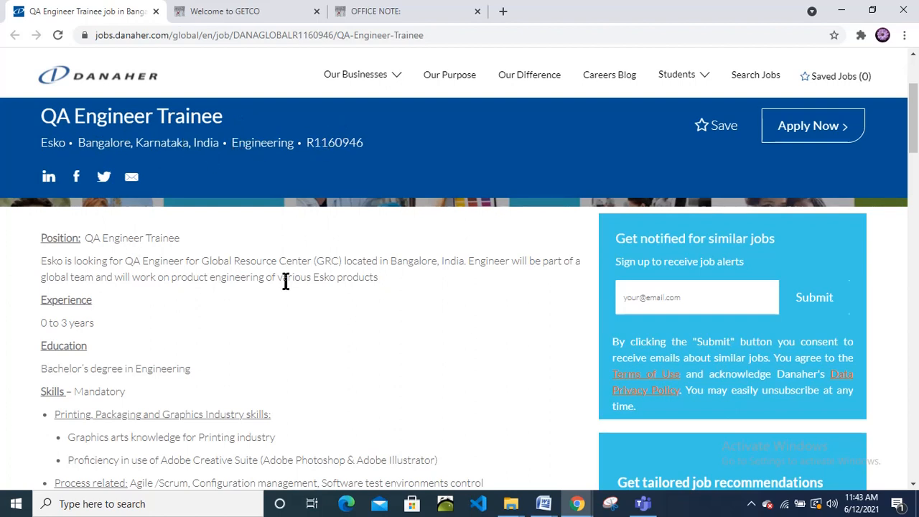
pyautogui.moveTo(124, 239)
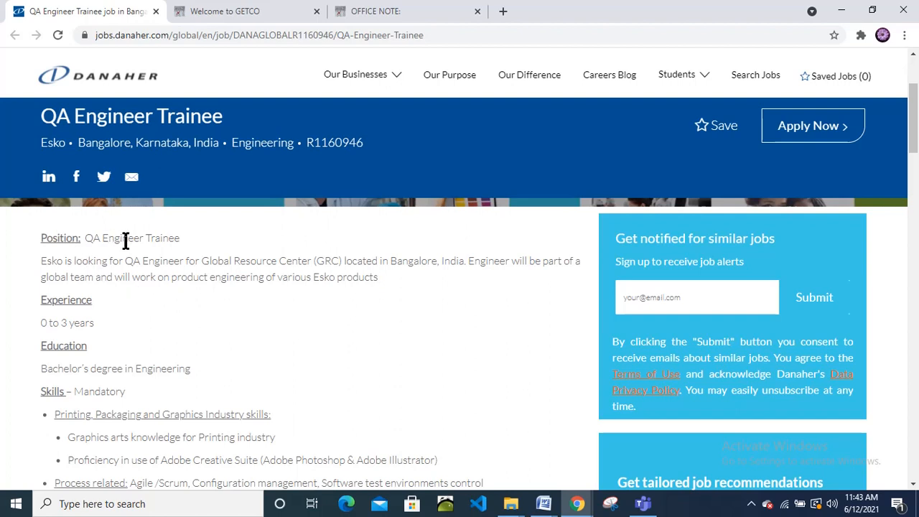
pyautogui.moveTo(55, 261)
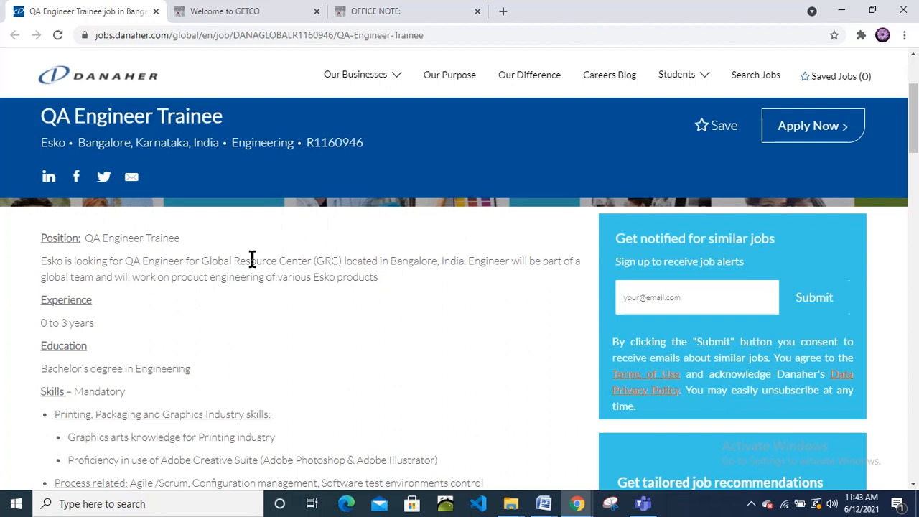
pyautogui.moveTo(156, 300)
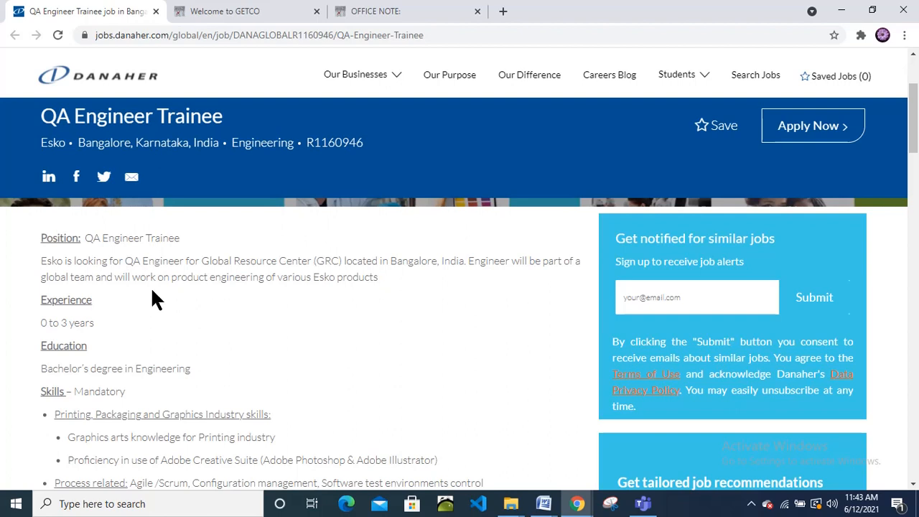
pyautogui.moveTo(56, 264)
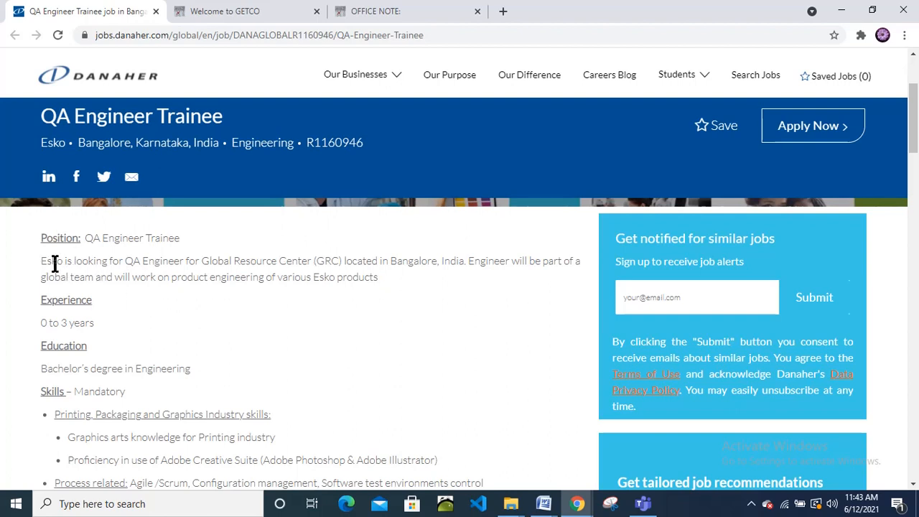
pyautogui.moveTo(109, 279)
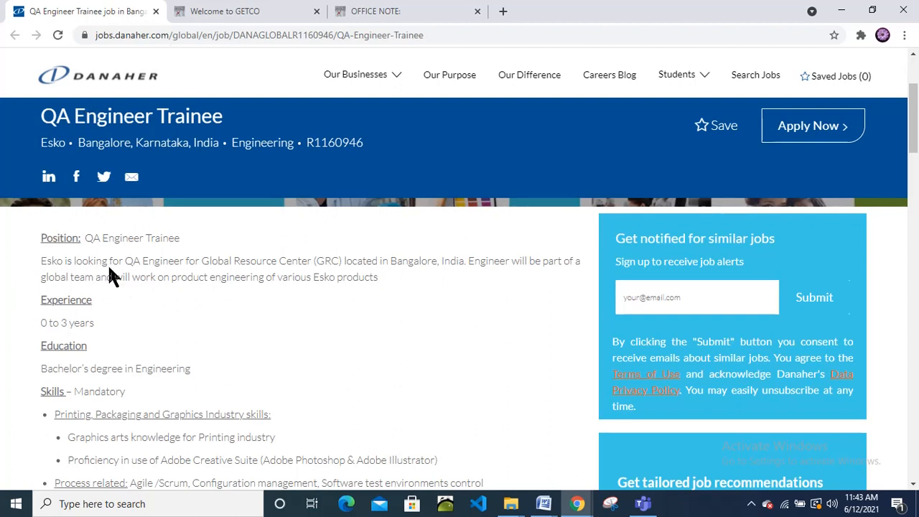
pyautogui.moveTo(182, 261)
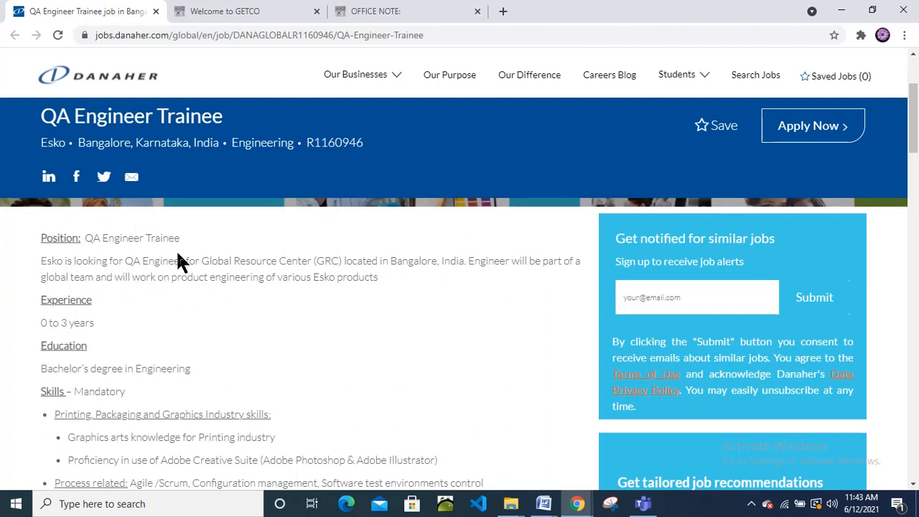
pyautogui.moveTo(313, 256)
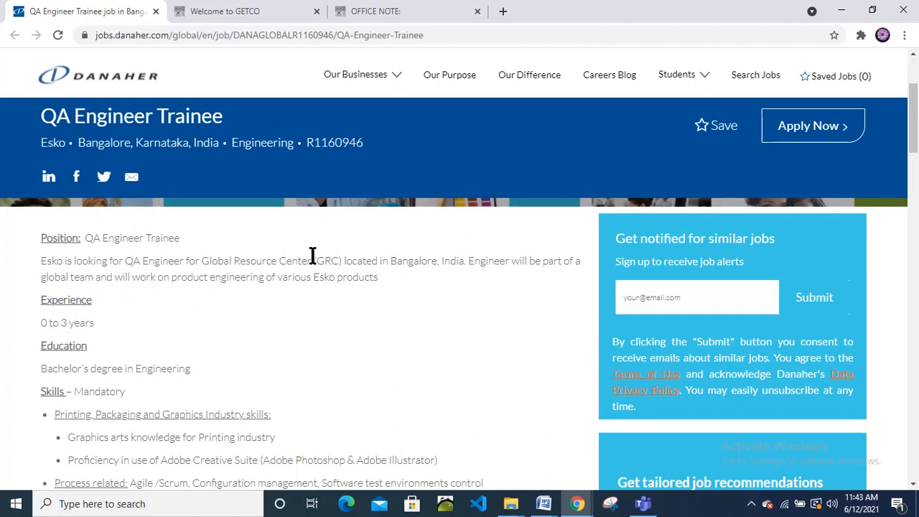
pyautogui.moveTo(363, 258)
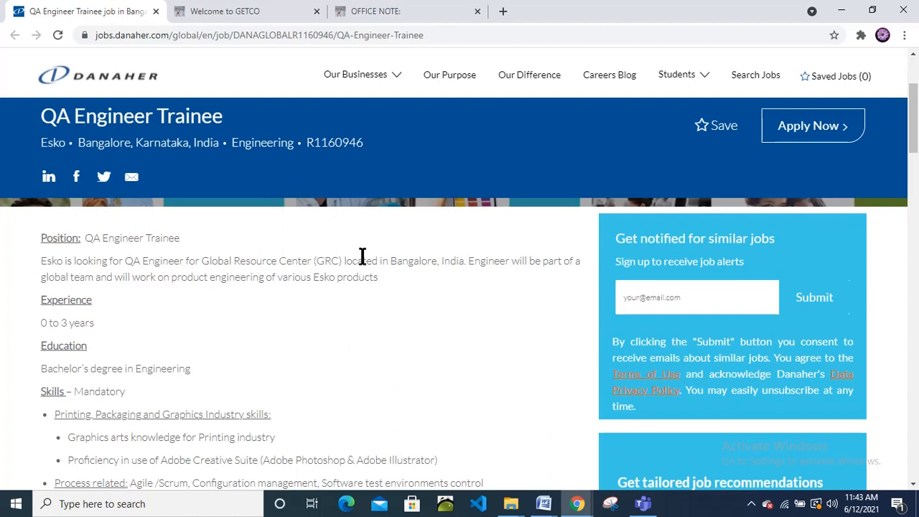
pyautogui.moveTo(63, 279)
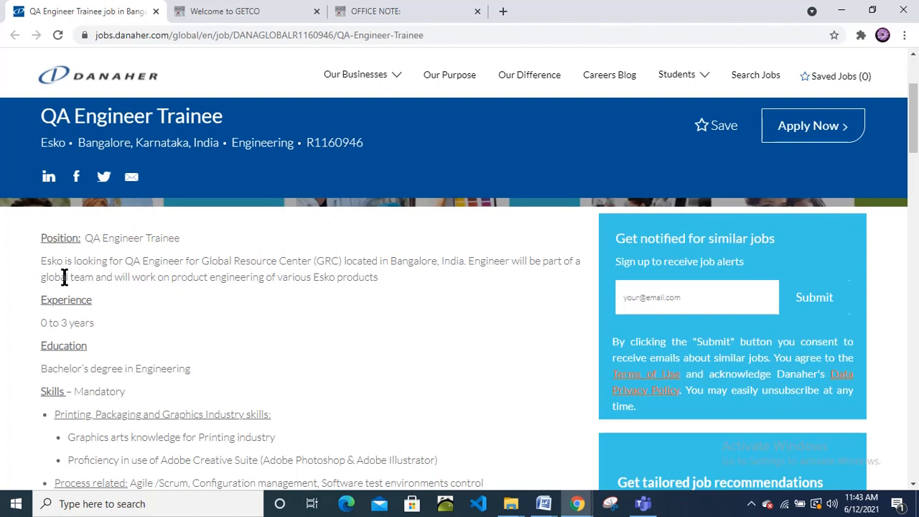
pyautogui.moveTo(262, 310)
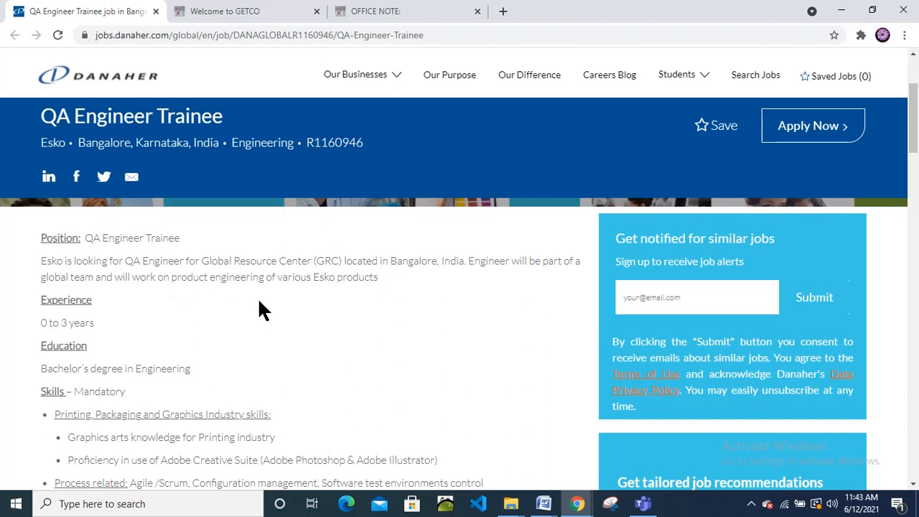
# Highlight the 0 to 3 years experience line and the Bachelor's degree in Engineering requirement, reaching the mandatory skills.
pyautogui.scroll(-3)
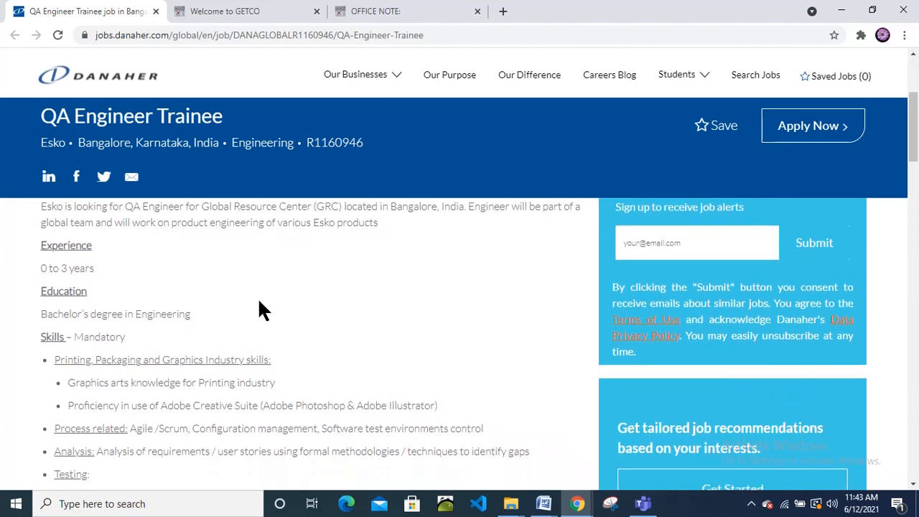
pyautogui.moveTo(40, 280)
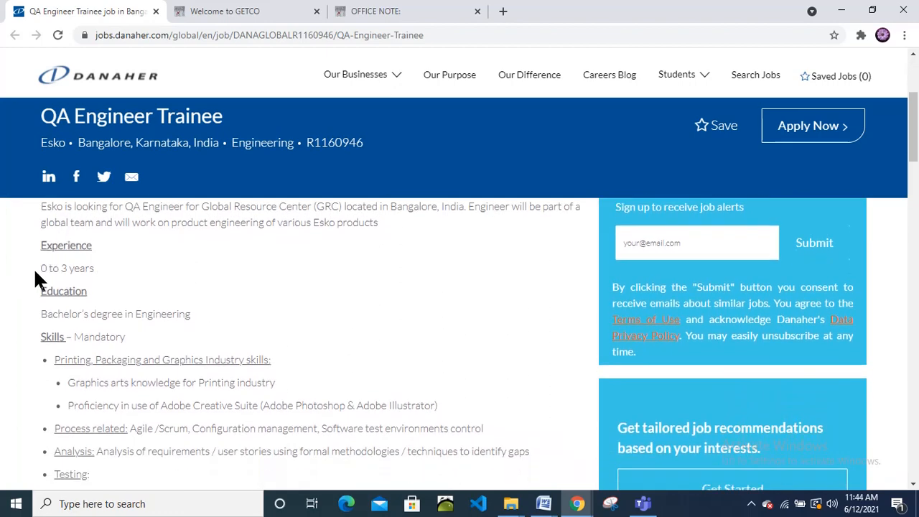
pyautogui.doubleClick(79, 269)
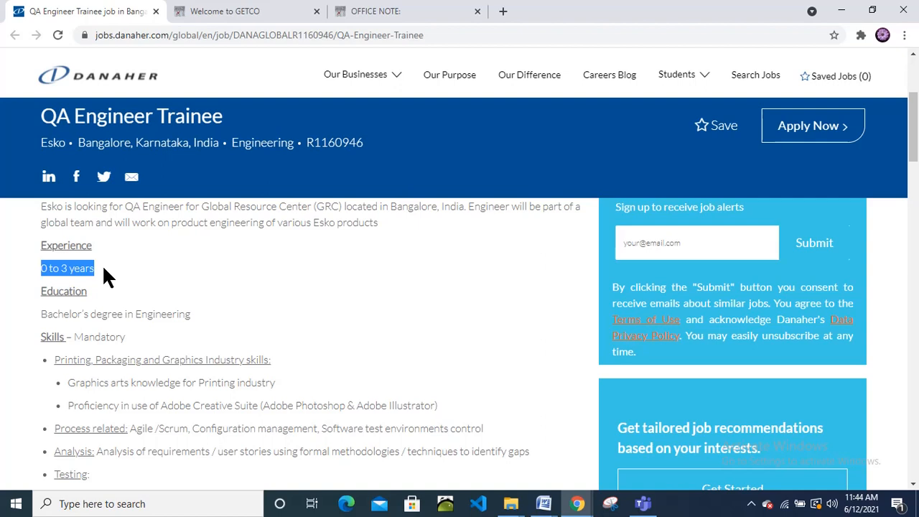
pyautogui.scroll(-3)
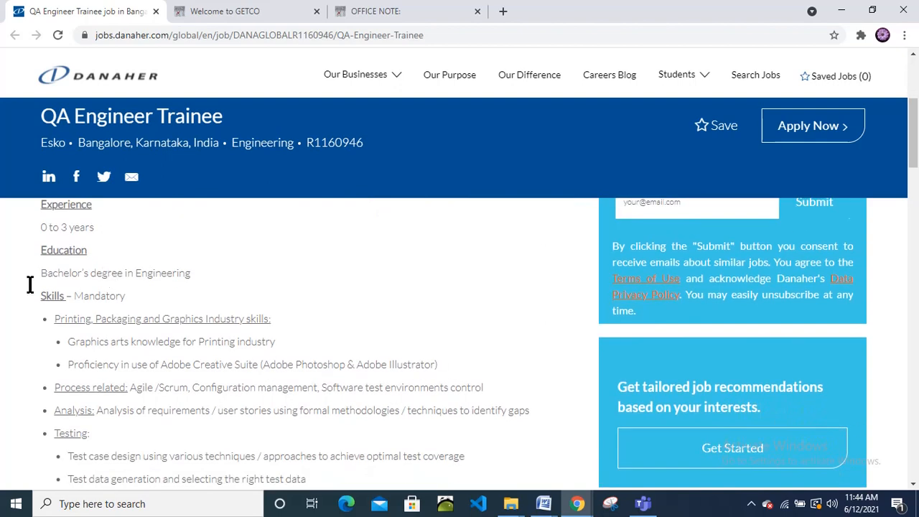
pyautogui.moveTo(50, 273); pyautogui.dragTo(201, 273)
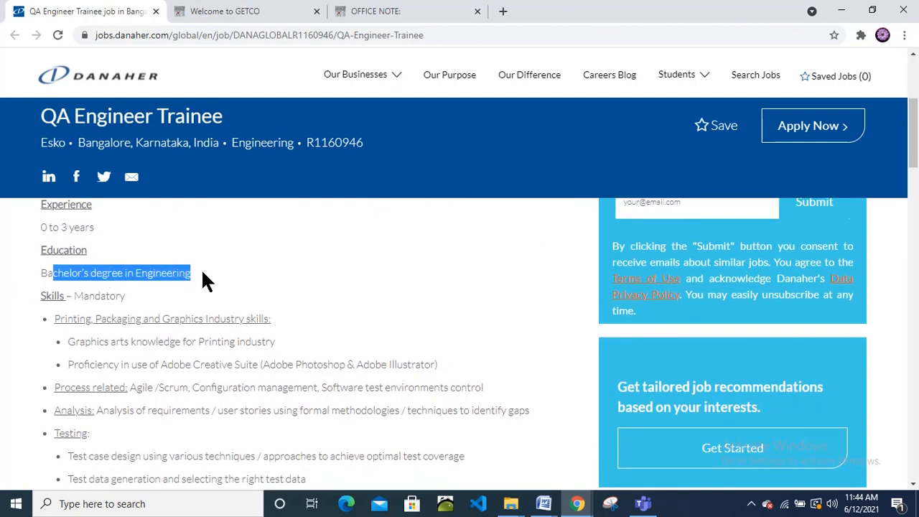
pyautogui.scroll(-3)
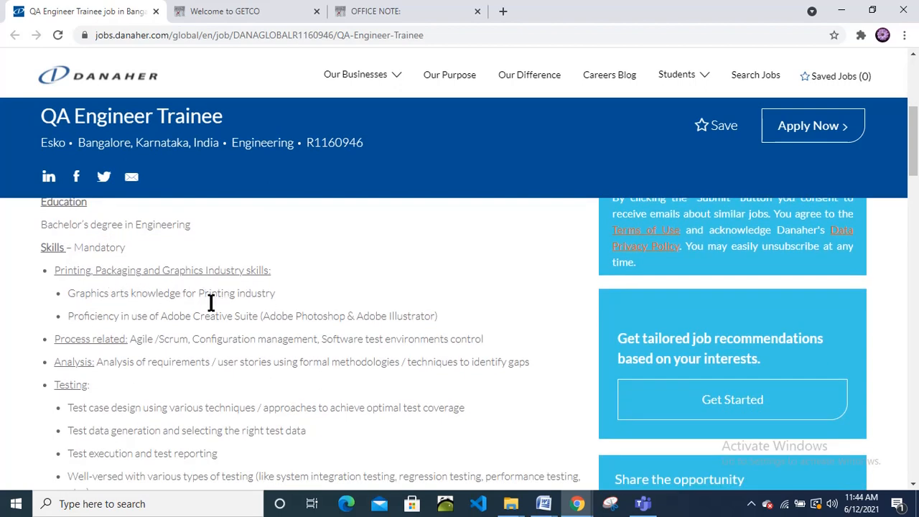
pyautogui.moveTo(253, 297)
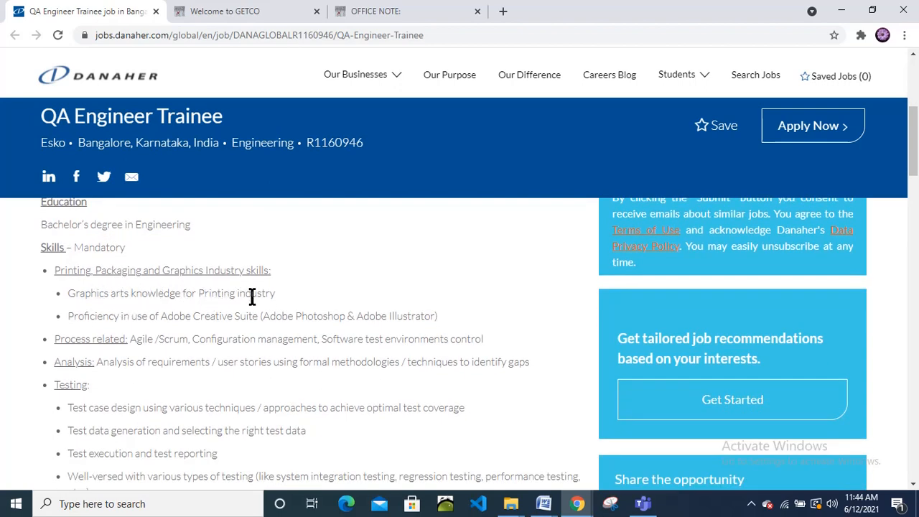
pyautogui.moveTo(122, 314)
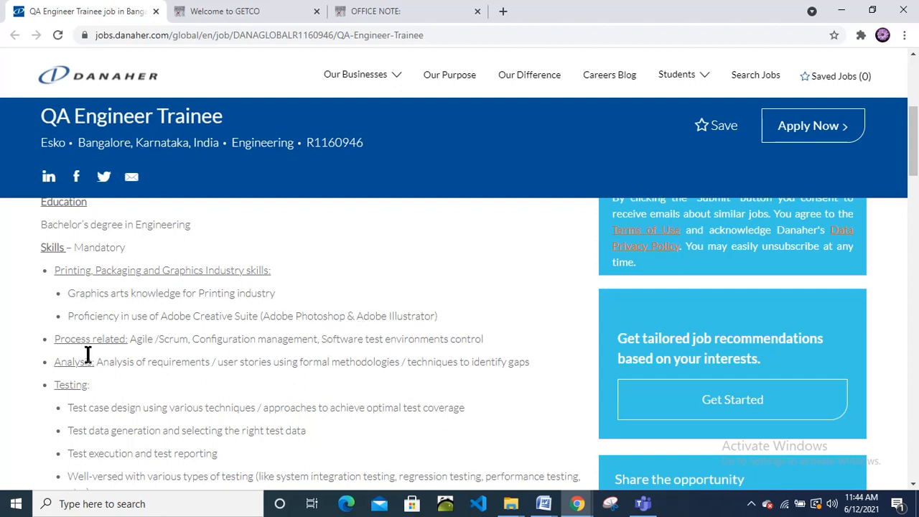
pyautogui.moveTo(210, 339)
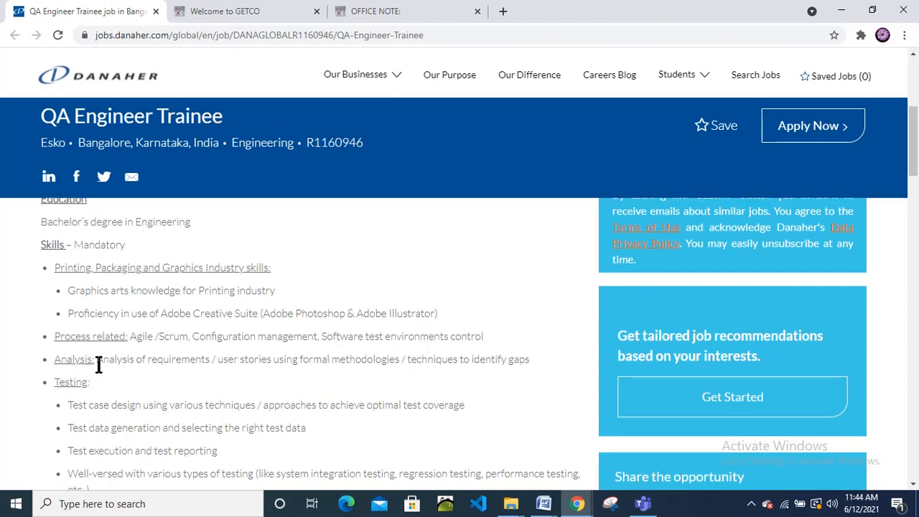
# Scroll the posting down to the Testing skills, with technology, tools and OS requirements below.
pyautogui.scroll(-3)
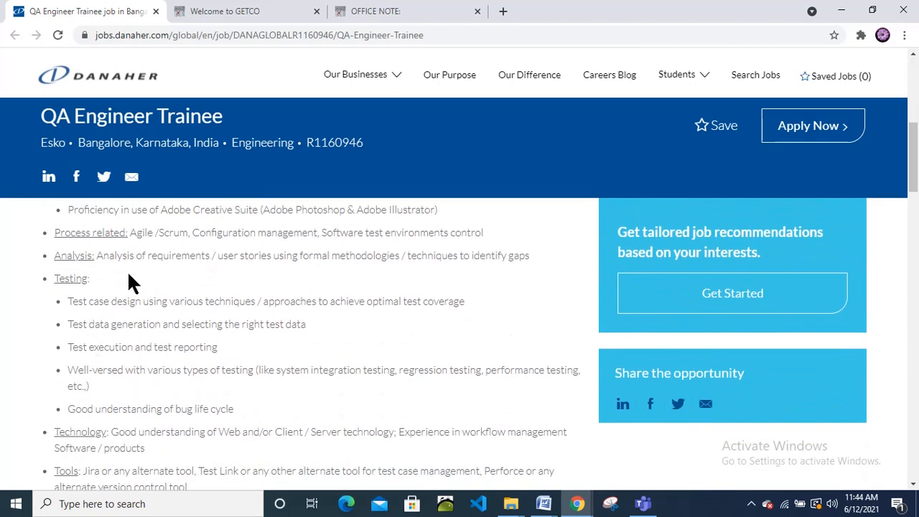
pyautogui.moveTo(187, 324)
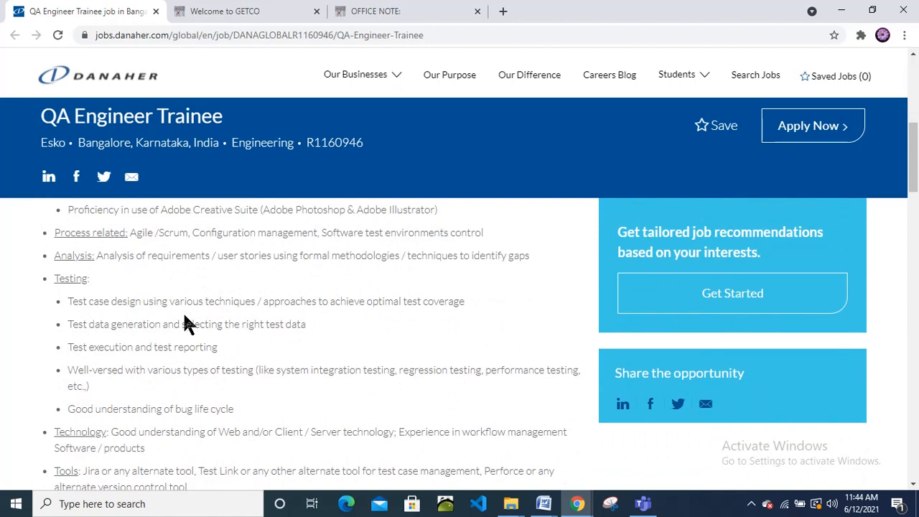
pyautogui.moveTo(302, 308)
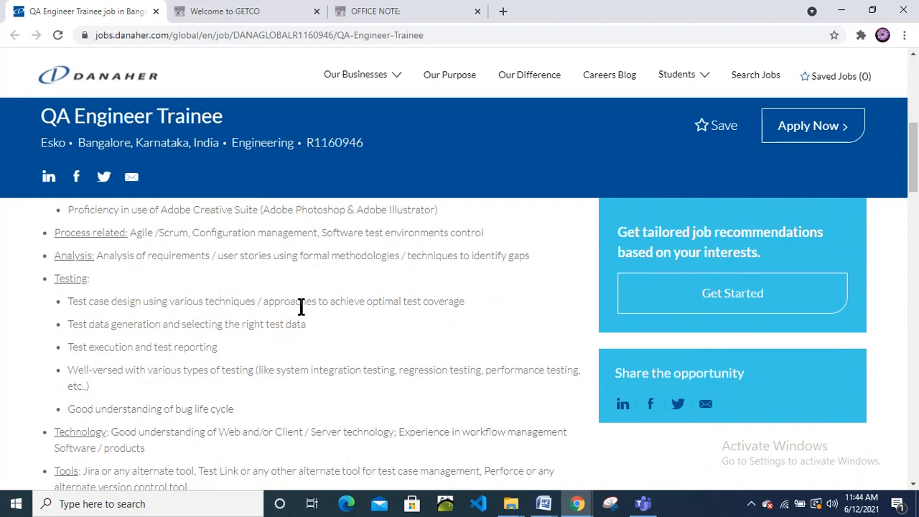
pyautogui.moveTo(207, 349)
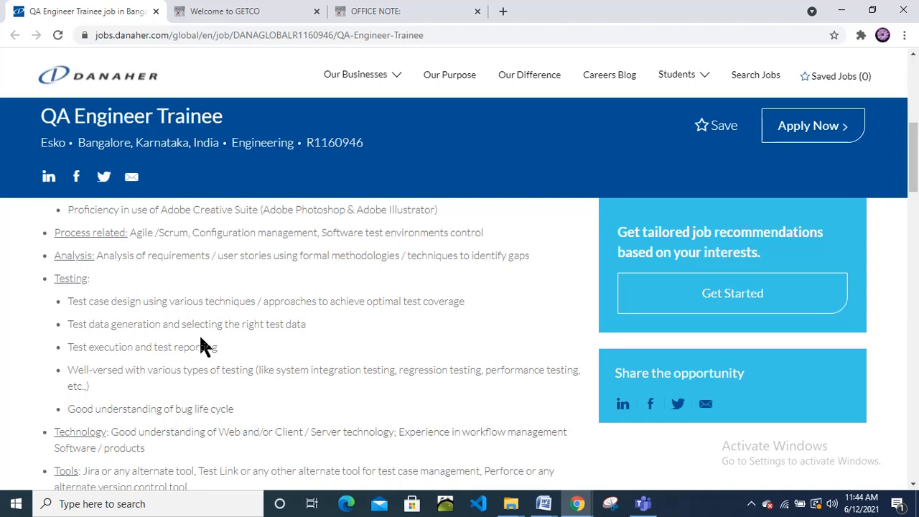
pyautogui.moveTo(322, 325)
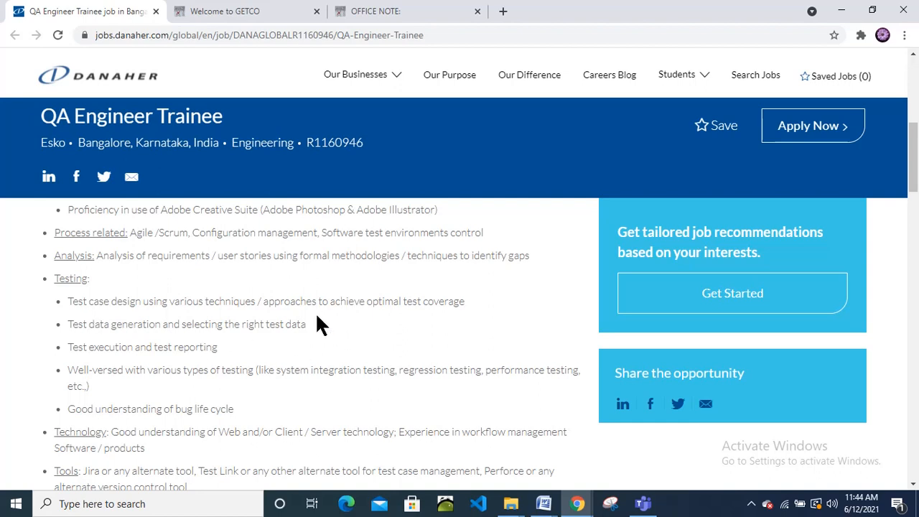
pyautogui.moveTo(256, 368)
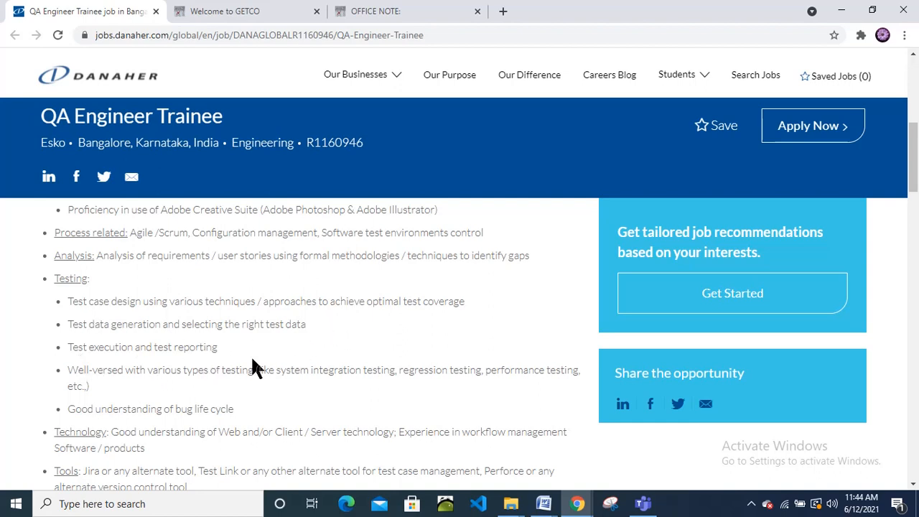
pyautogui.scroll(-3)
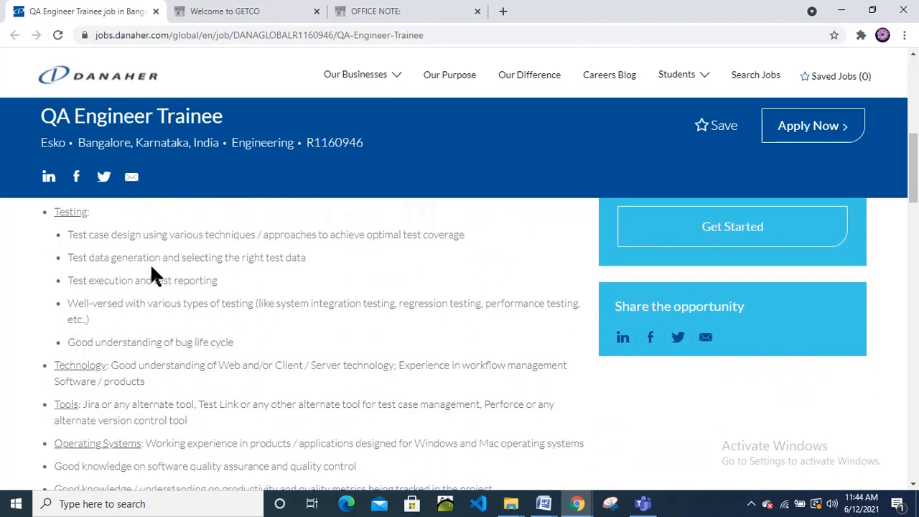
# Scroll past the Technology, Tools and nice-to-have skills lists to the Key Responsibilities heading.
pyautogui.scroll(-3)
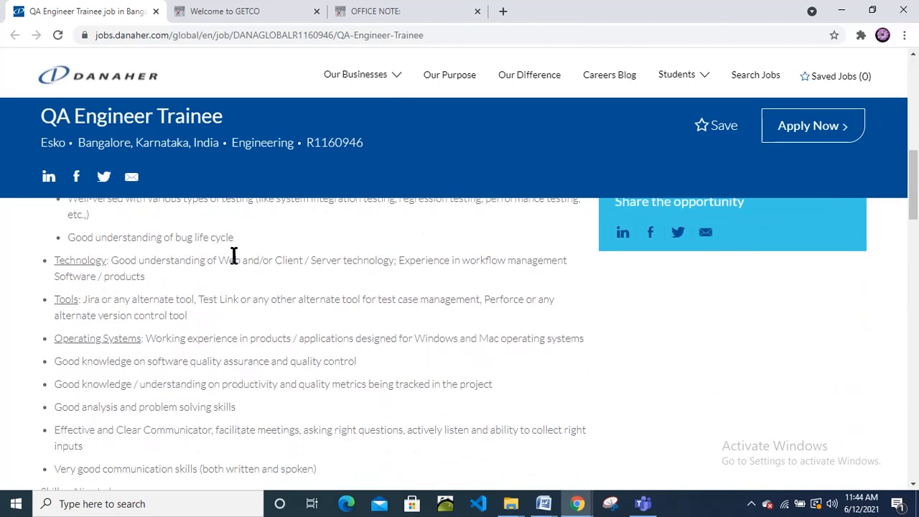
pyautogui.moveTo(385, 266)
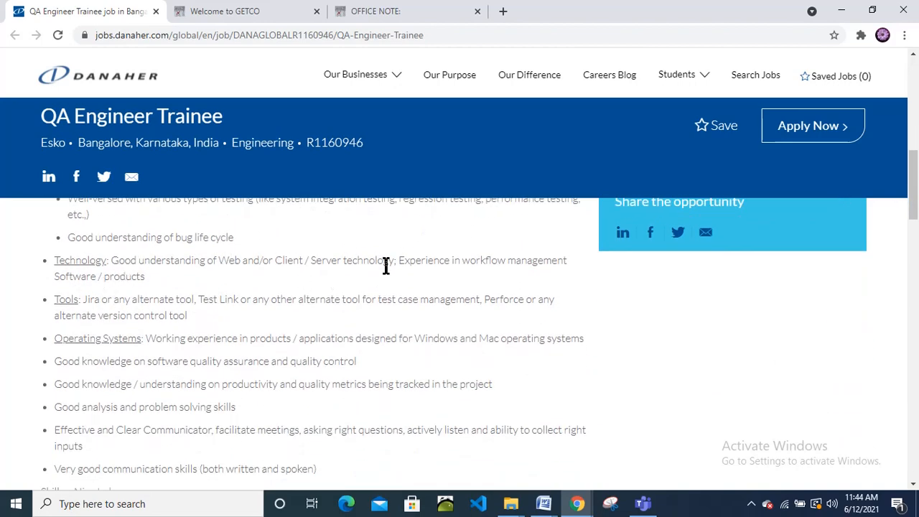
pyautogui.moveTo(178, 300)
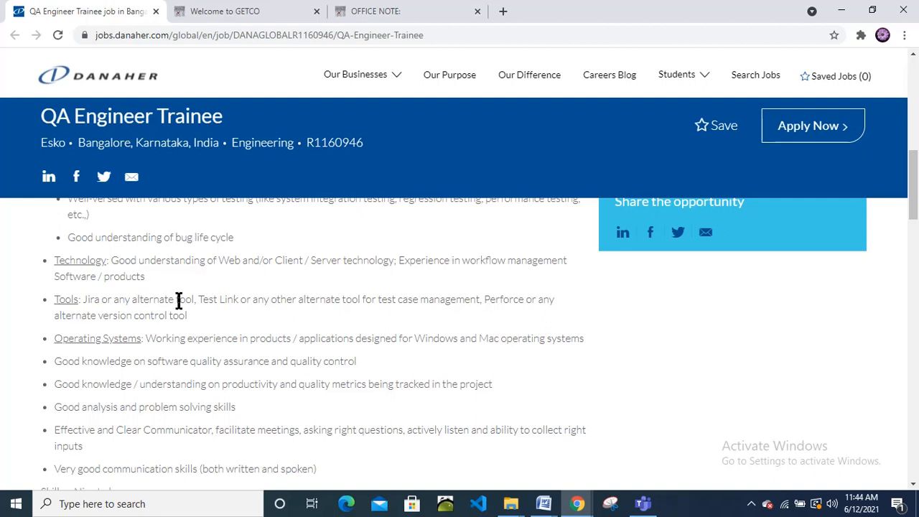
pyautogui.moveTo(87, 300)
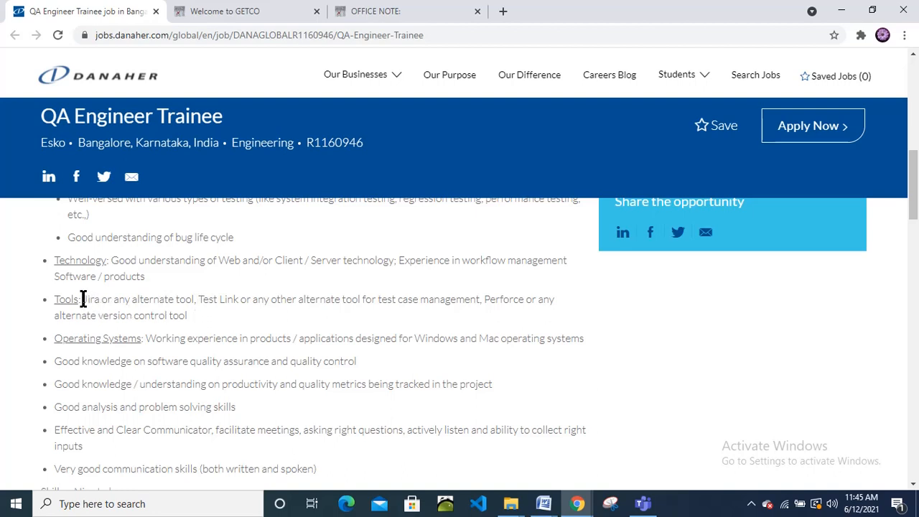
pyautogui.moveTo(216, 300)
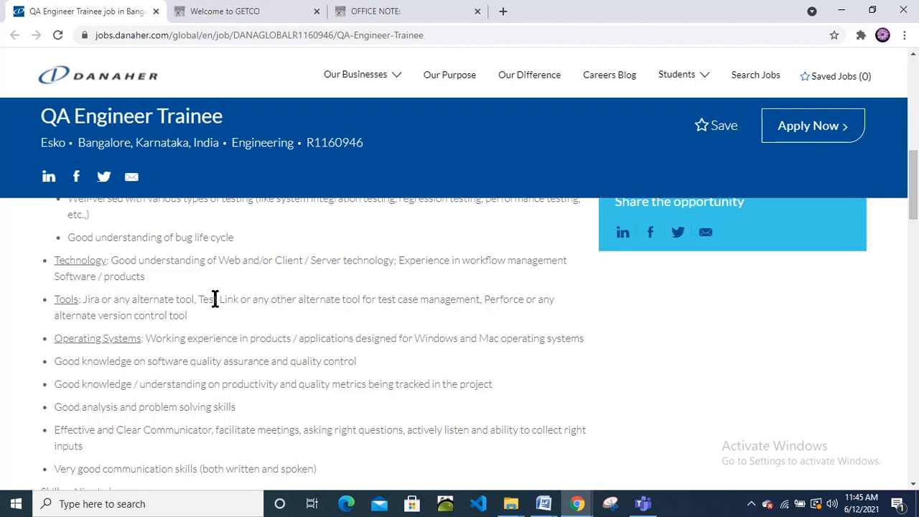
pyautogui.moveTo(99, 299)
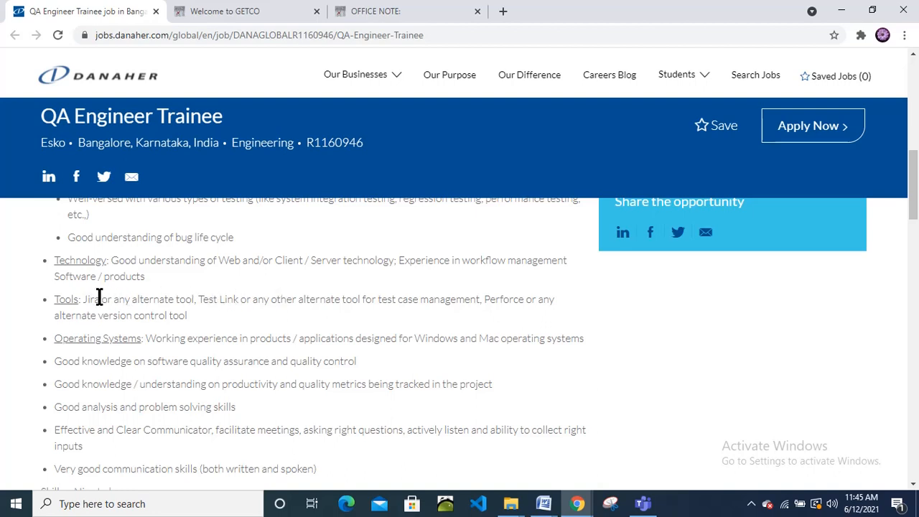
pyautogui.moveTo(193, 328)
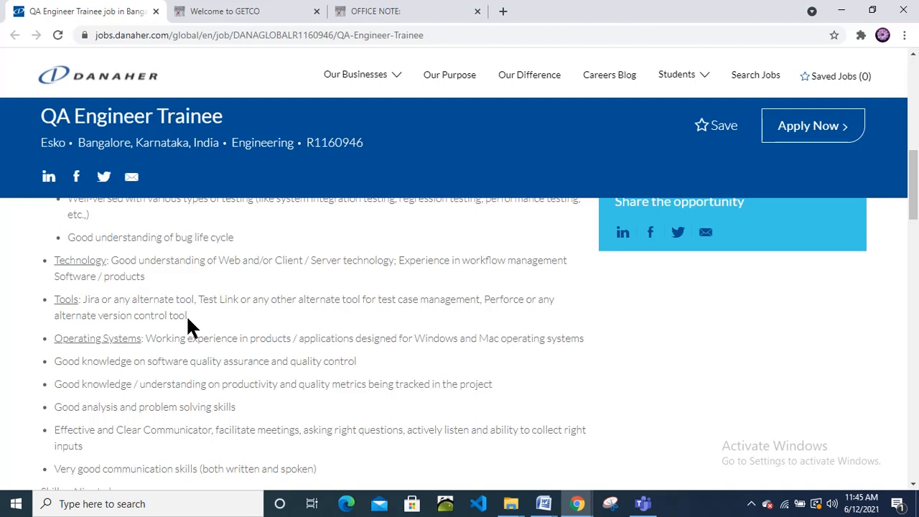
pyautogui.moveTo(293, 300)
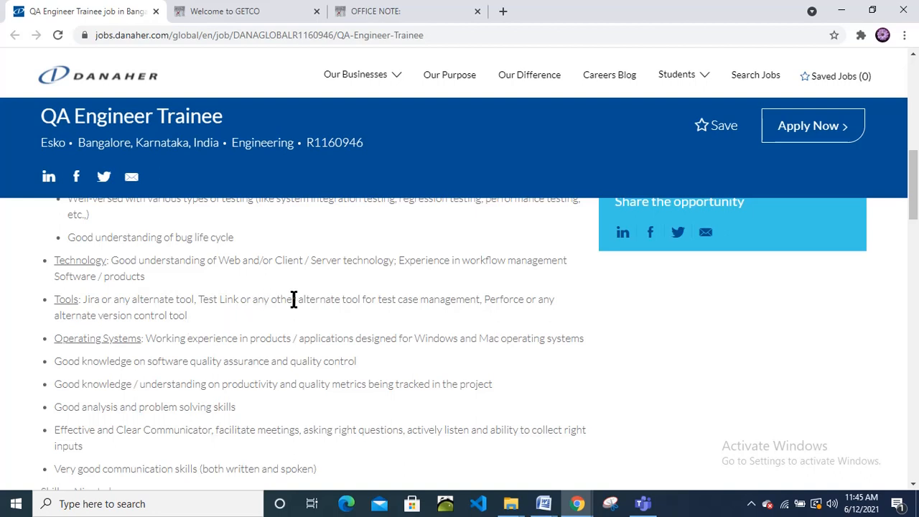
pyautogui.moveTo(503, 296)
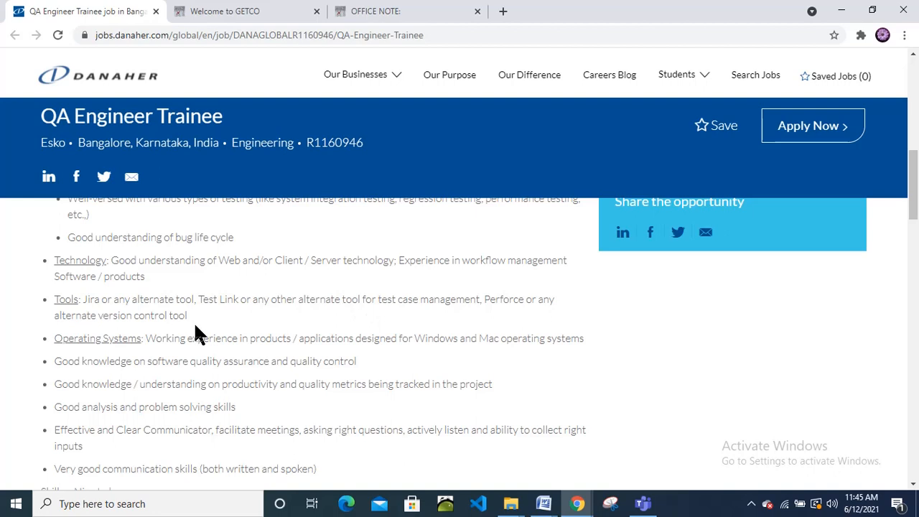
pyautogui.scroll(-3)
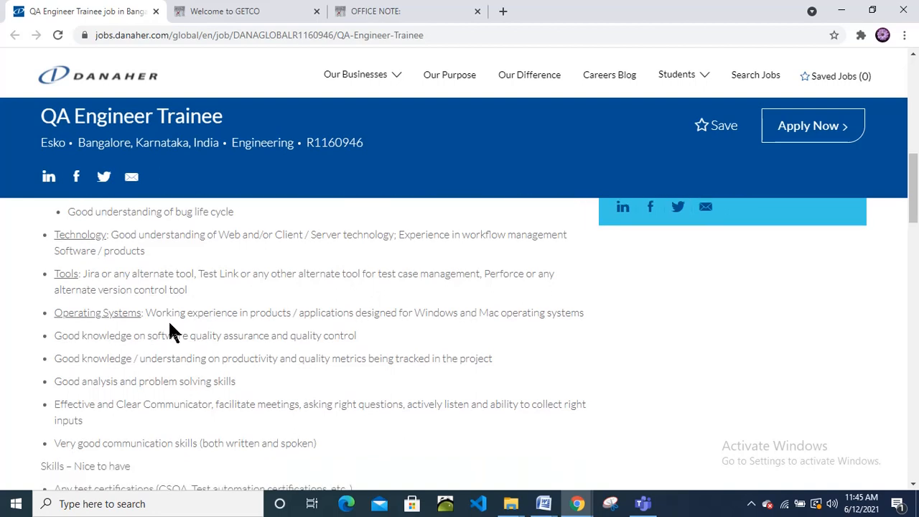
pyautogui.moveTo(299, 316)
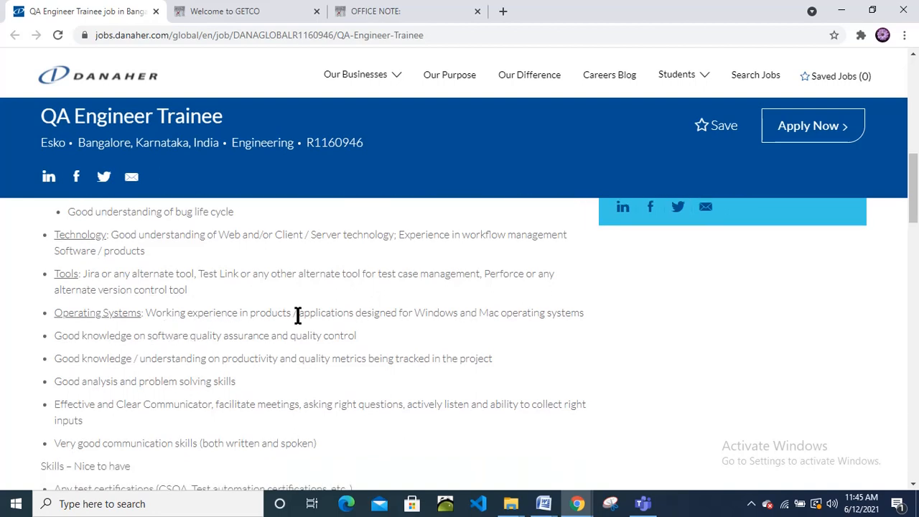
pyautogui.moveTo(543, 324)
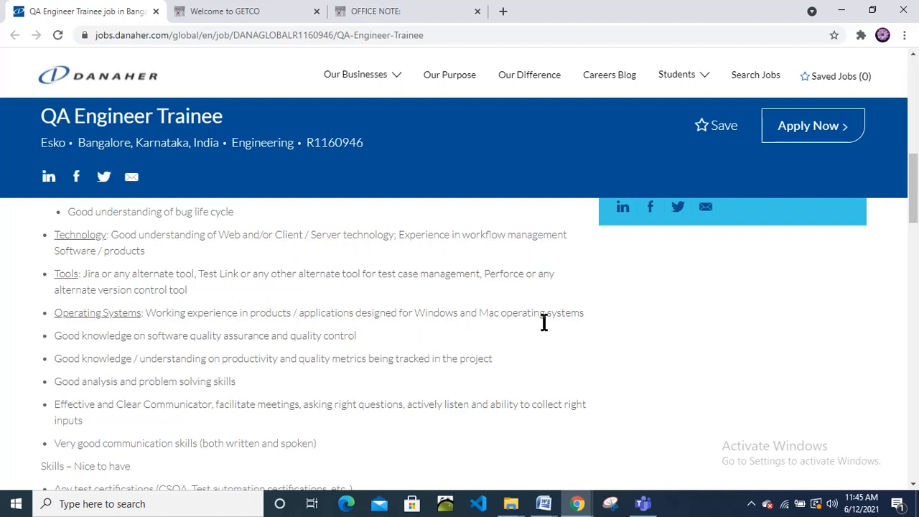
pyautogui.moveTo(175, 355)
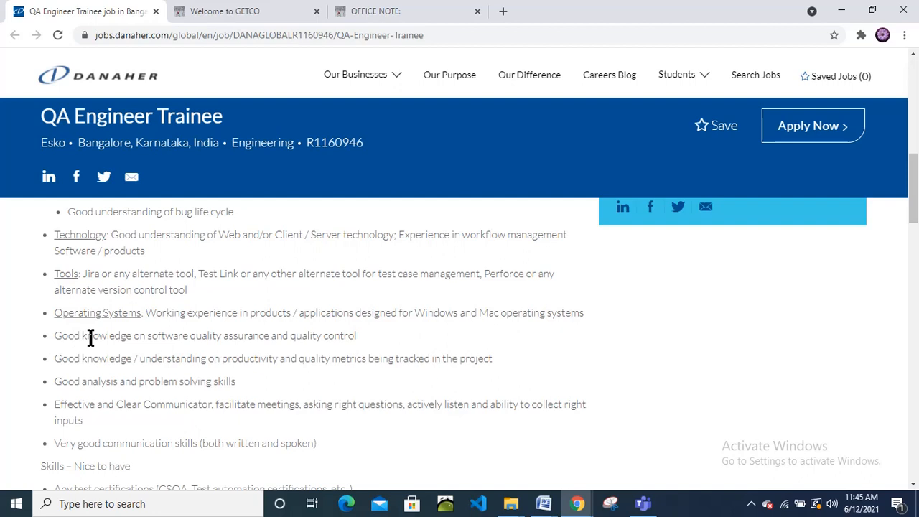
pyautogui.scroll(-3)
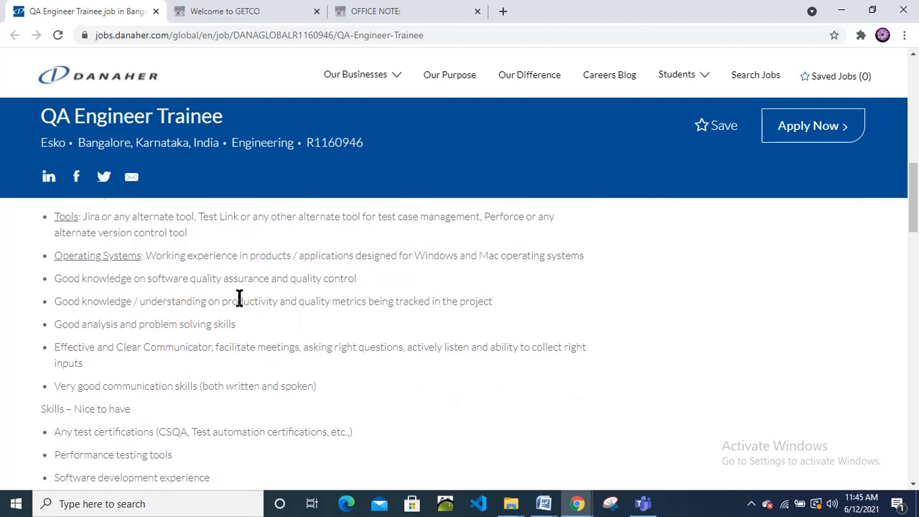
pyautogui.moveTo(419, 315)
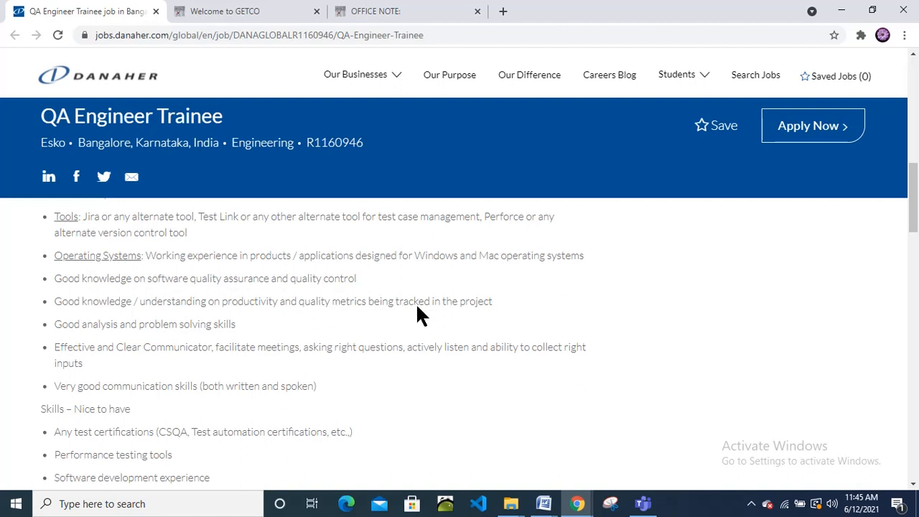
pyautogui.moveTo(307, 323)
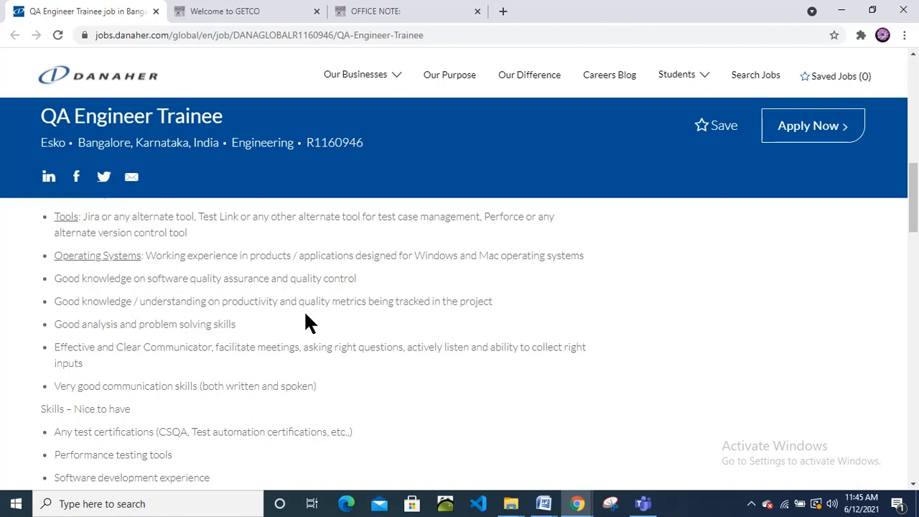
pyautogui.scroll(-3)
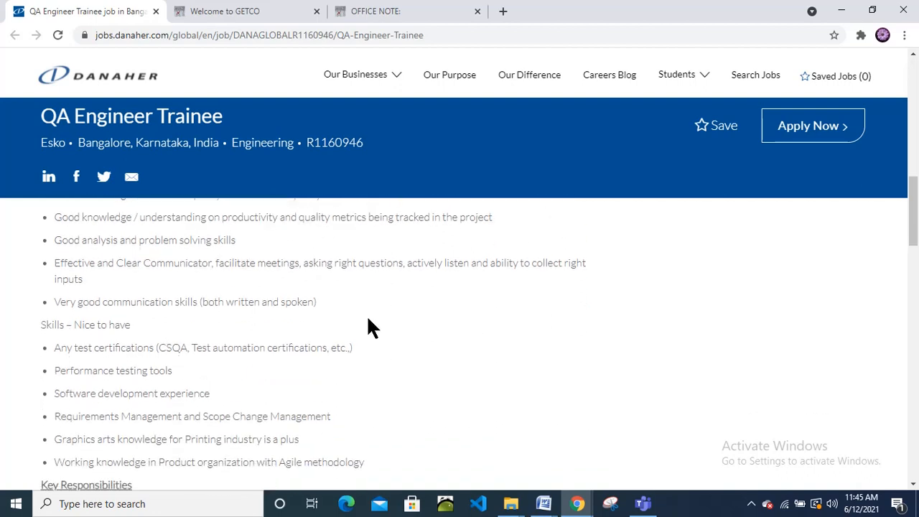
pyautogui.scroll(-3)
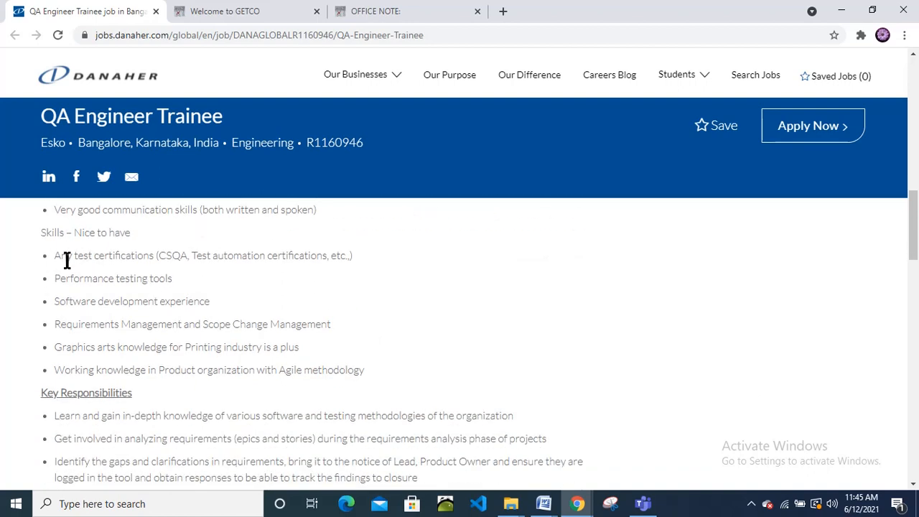
pyautogui.moveTo(89, 262)
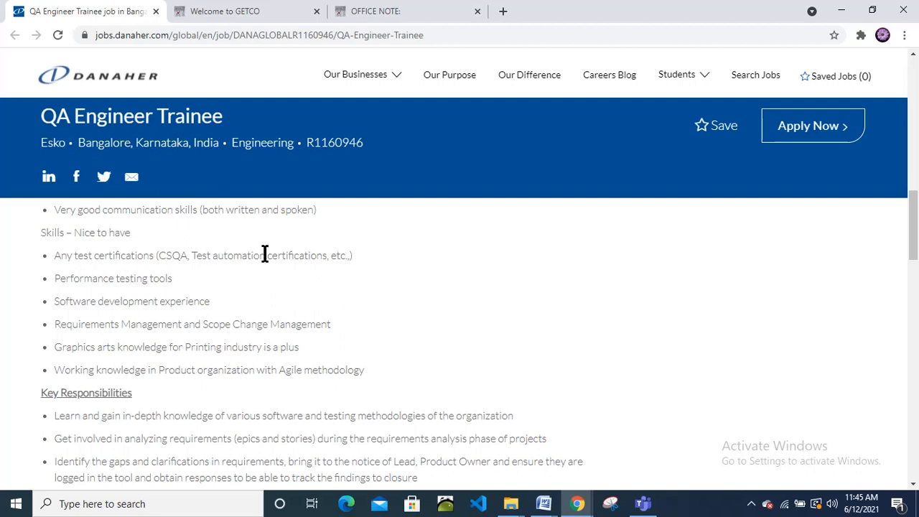
pyautogui.moveTo(118, 278)
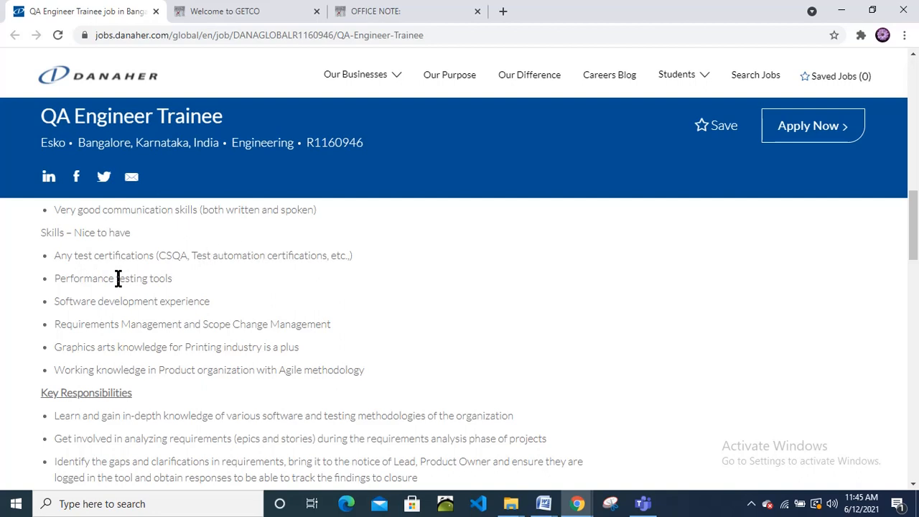
pyautogui.moveTo(80, 279)
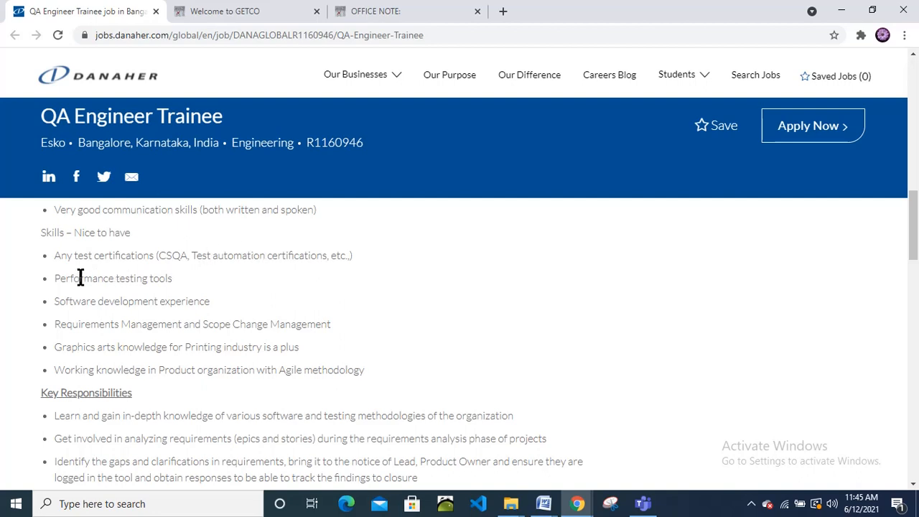
pyautogui.moveTo(233, 313)
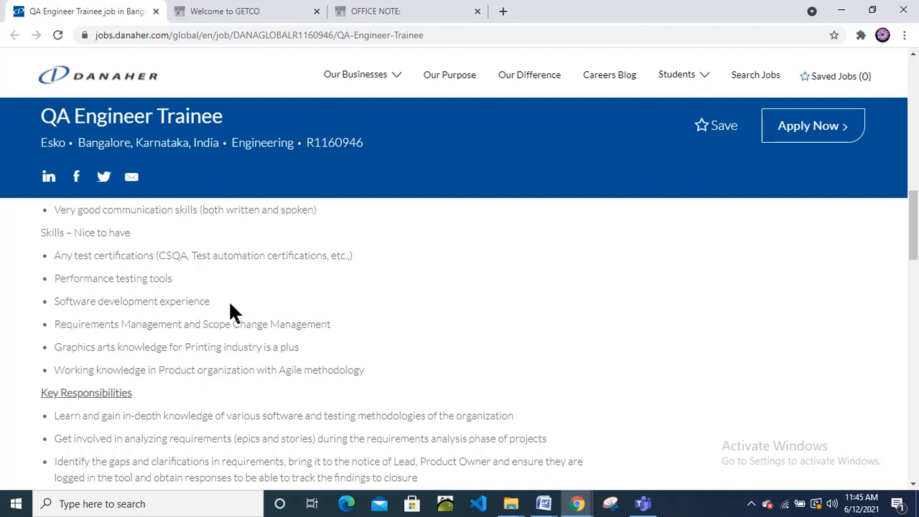
pyautogui.moveTo(236, 334)
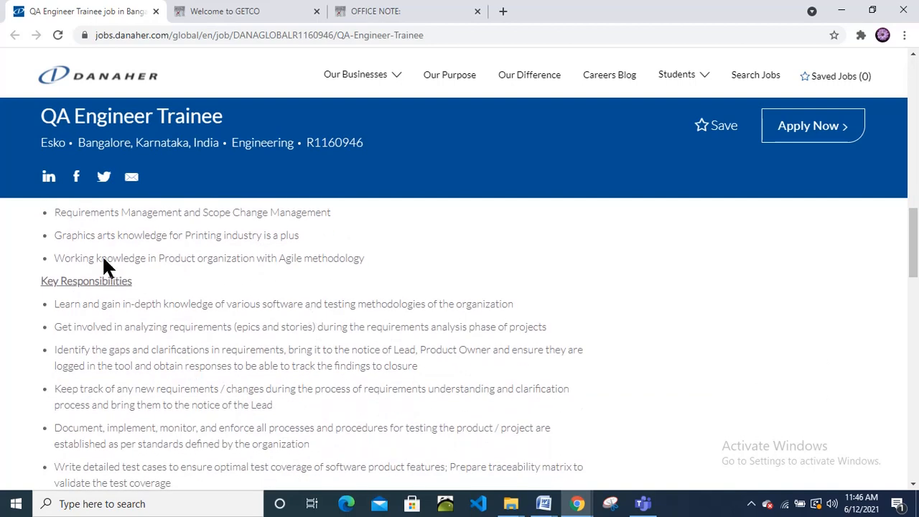
pyautogui.moveTo(319, 250)
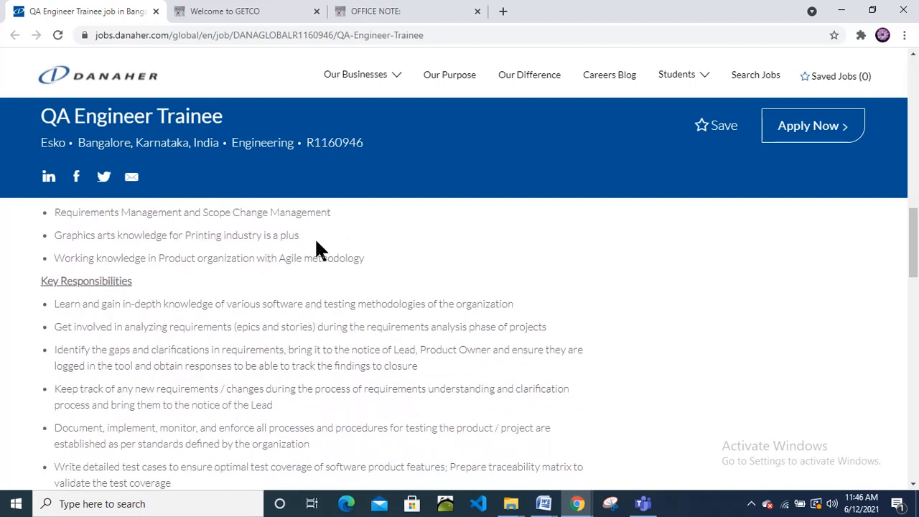
pyautogui.moveTo(178, 259)
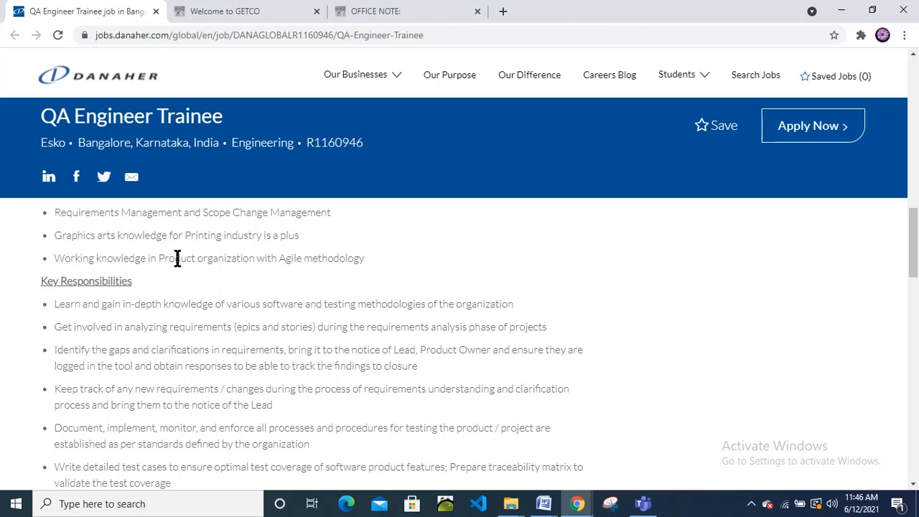
pyautogui.moveTo(381, 280)
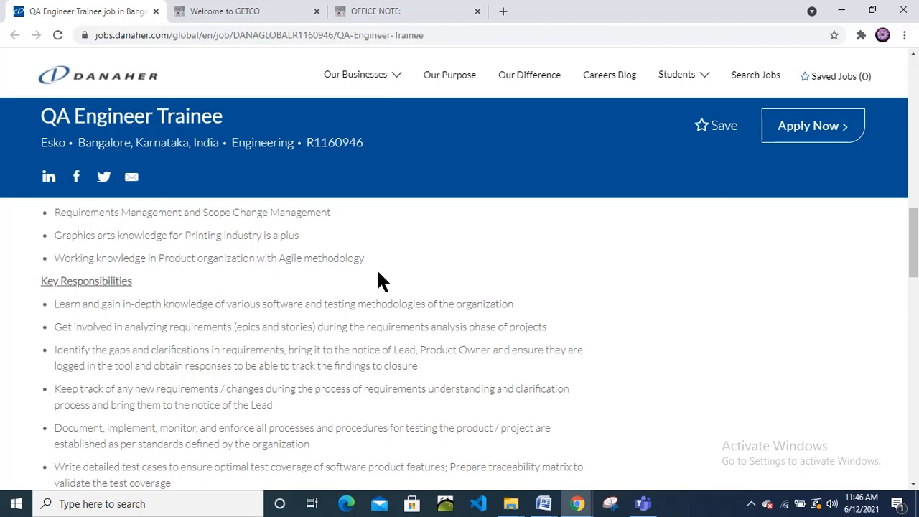
# Scroll through the remaining Key Responsibilities bullets down to the Desired characteristics list.
pyautogui.scroll(-3)
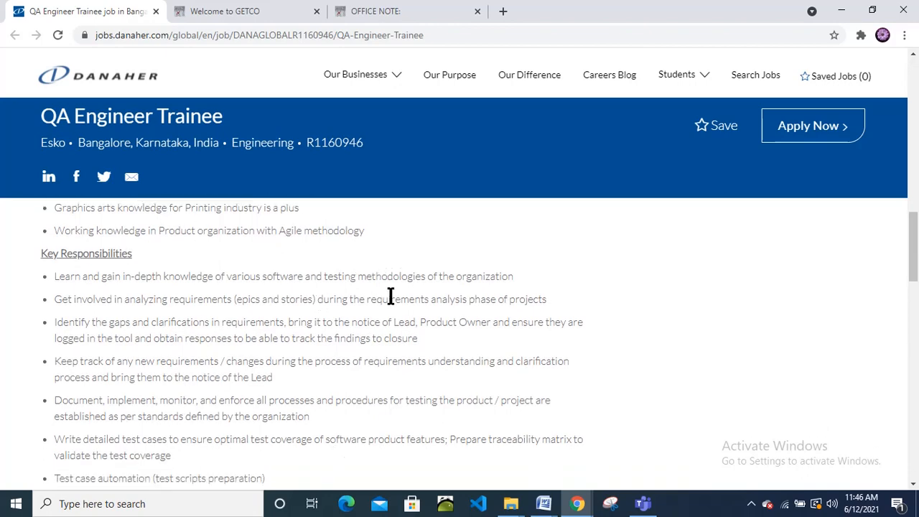
pyautogui.scroll(-3)
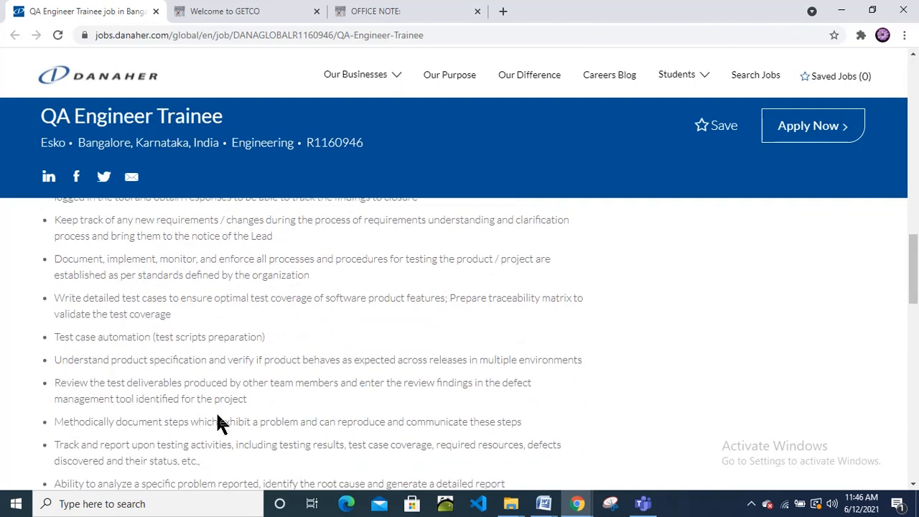
pyautogui.moveTo(122, 298)
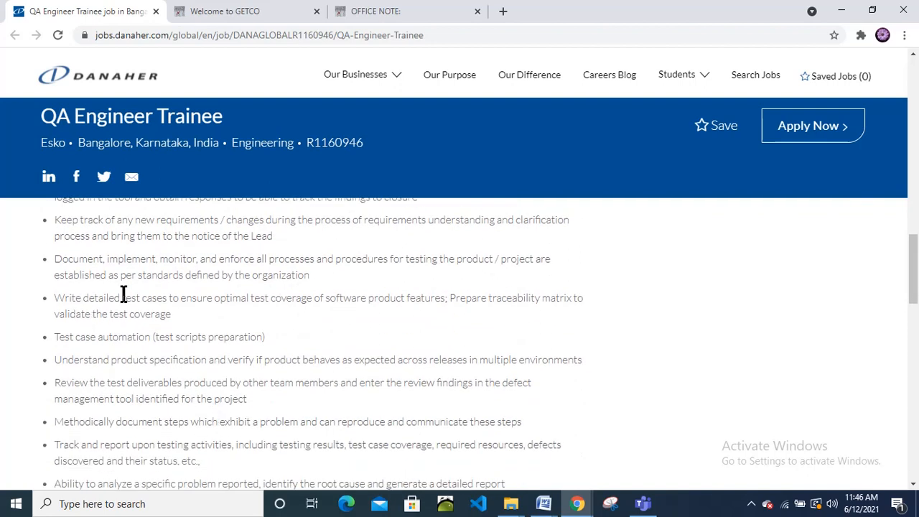
pyautogui.moveTo(174, 342)
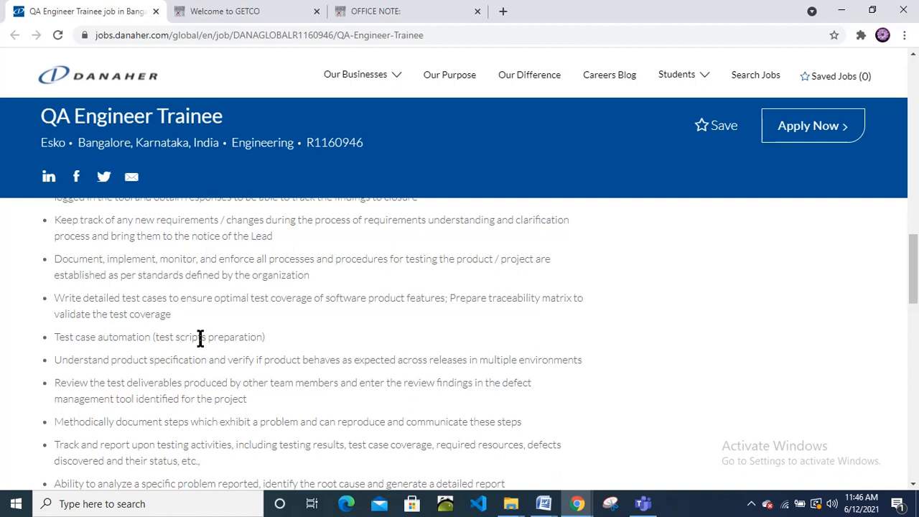
pyautogui.scroll(-3)
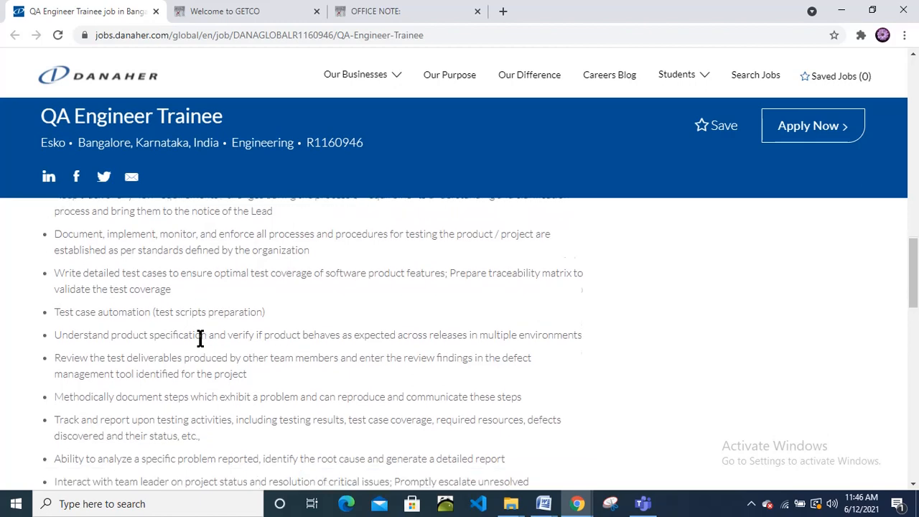
pyautogui.scroll(-3)
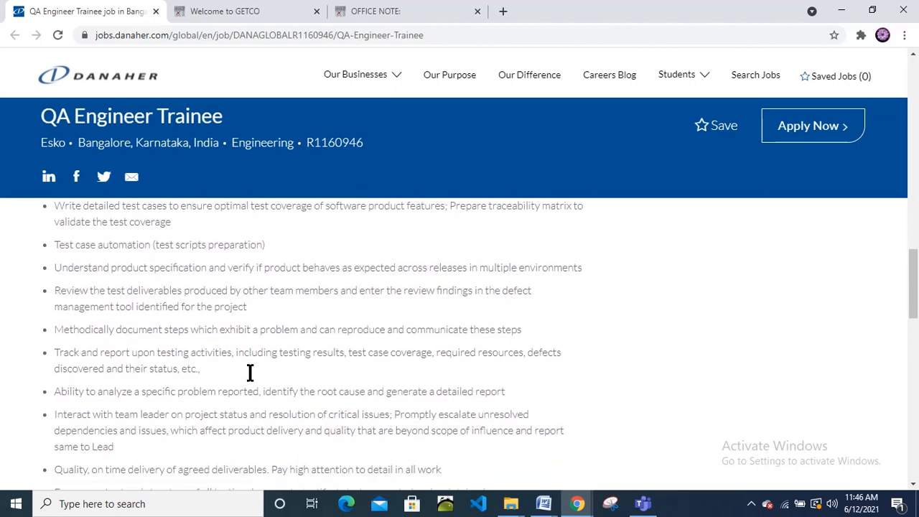
pyautogui.scroll(-3)
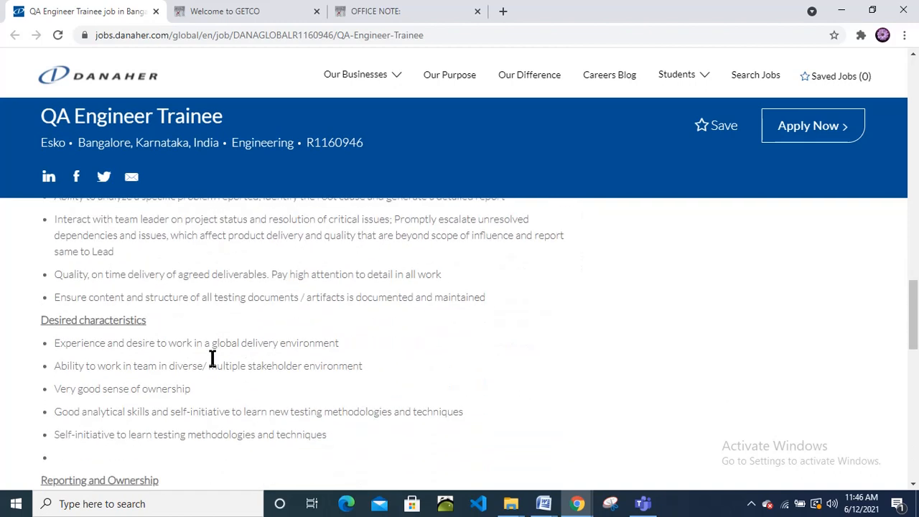
pyautogui.moveTo(233, 290)
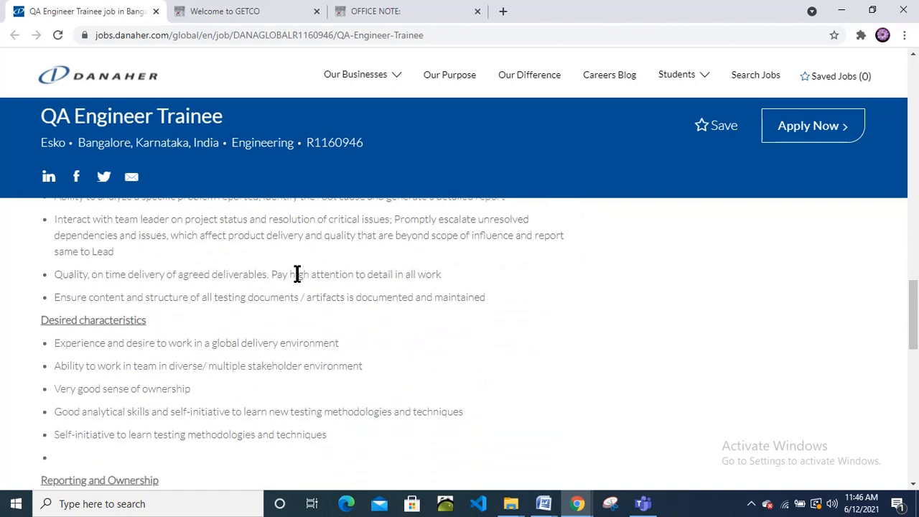
pyautogui.moveTo(428, 278)
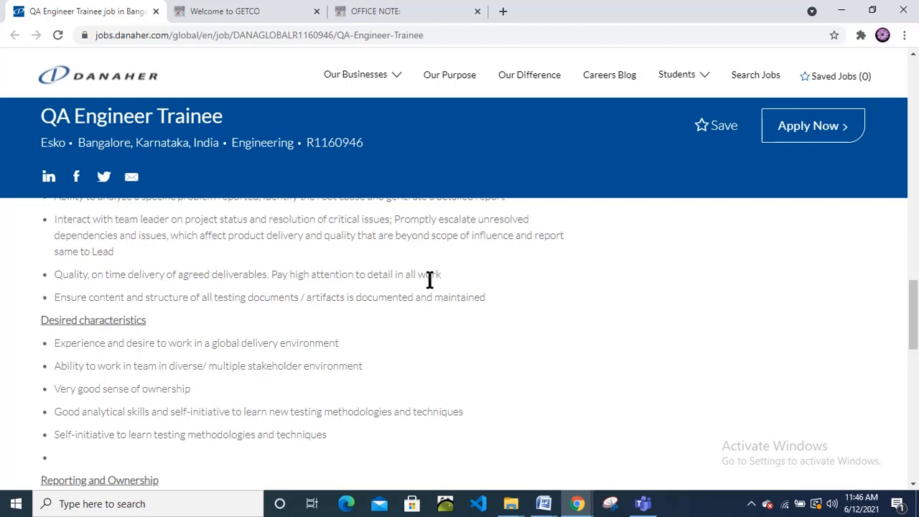
# Scroll to the posting's end, past Reporting and Ownership and the diversity statement.
pyautogui.scroll(-3)
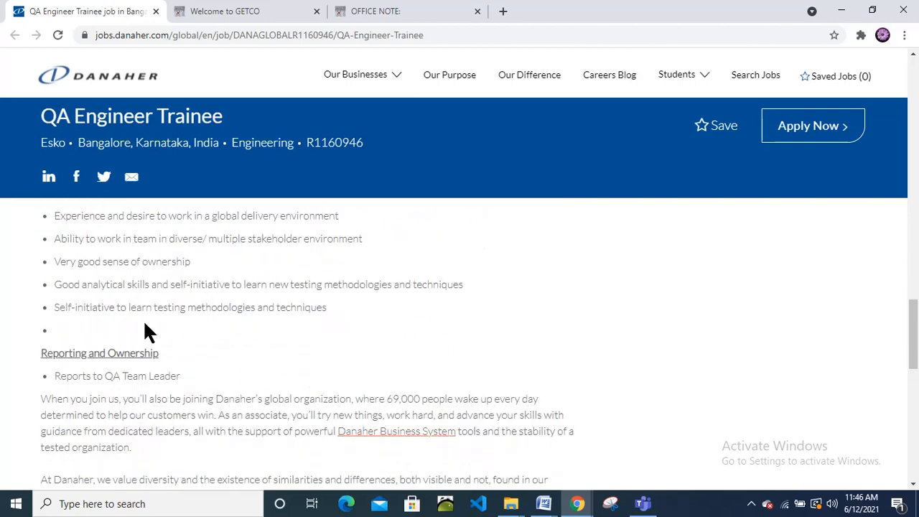
pyautogui.scroll(3)
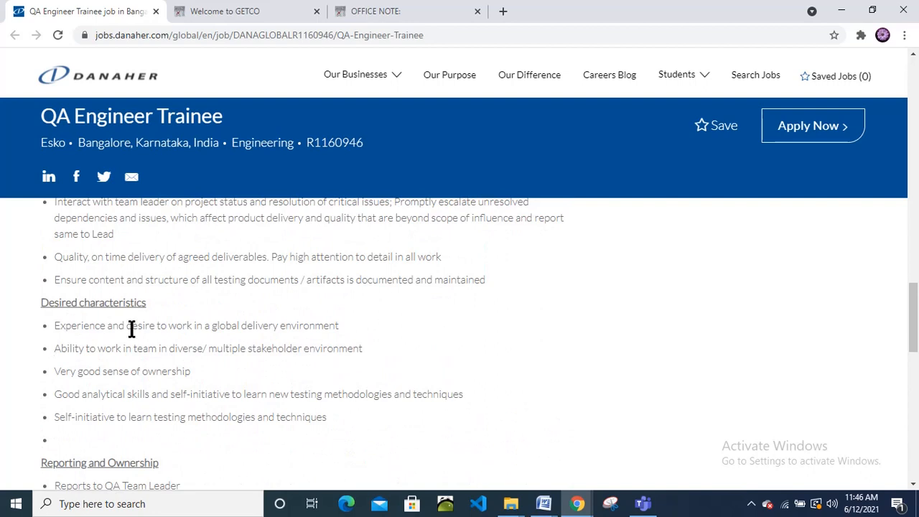
pyautogui.moveTo(256, 330)
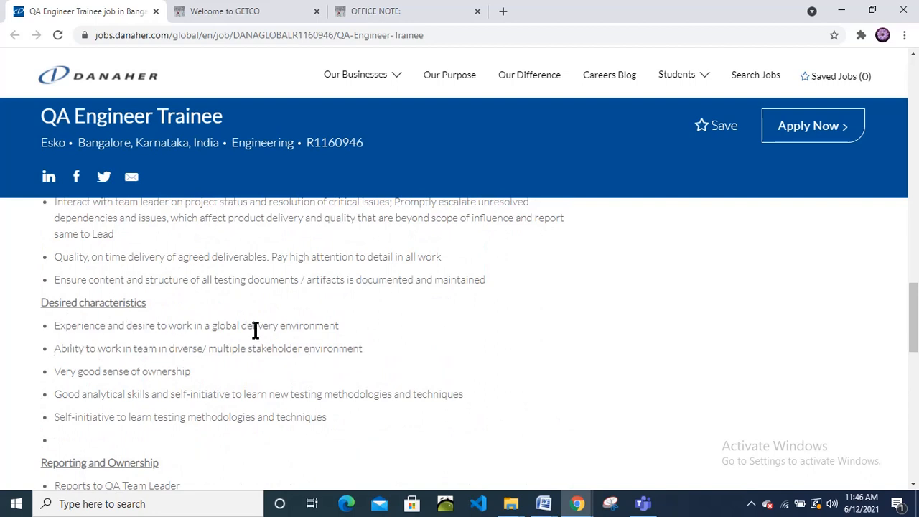
pyautogui.moveTo(77, 352)
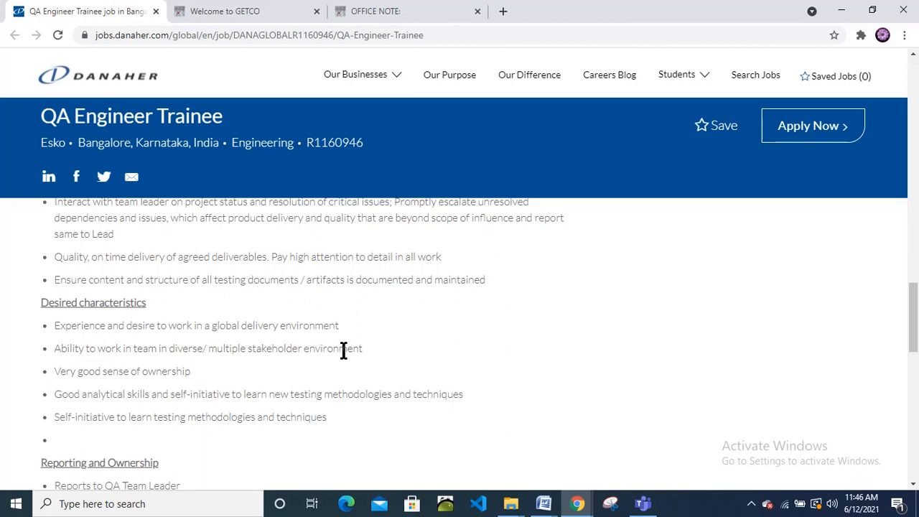
pyautogui.scroll(-3)
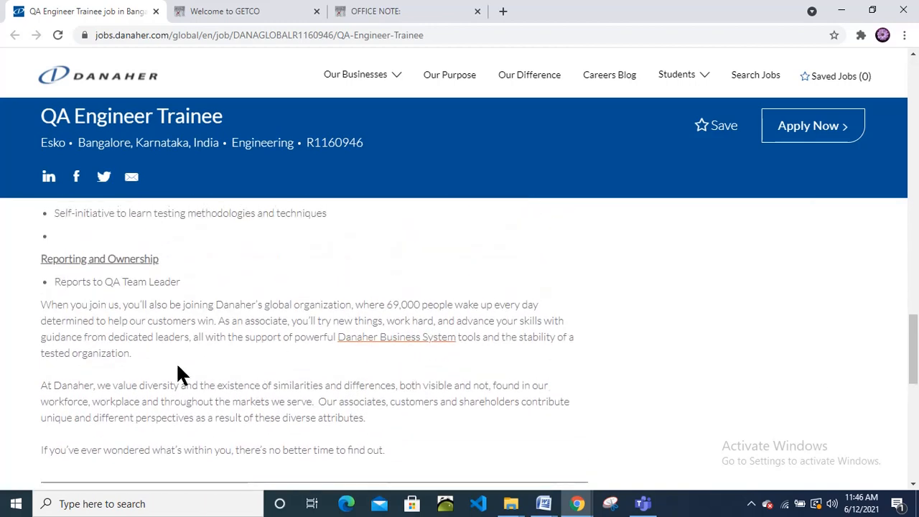
pyautogui.moveTo(304, 334)
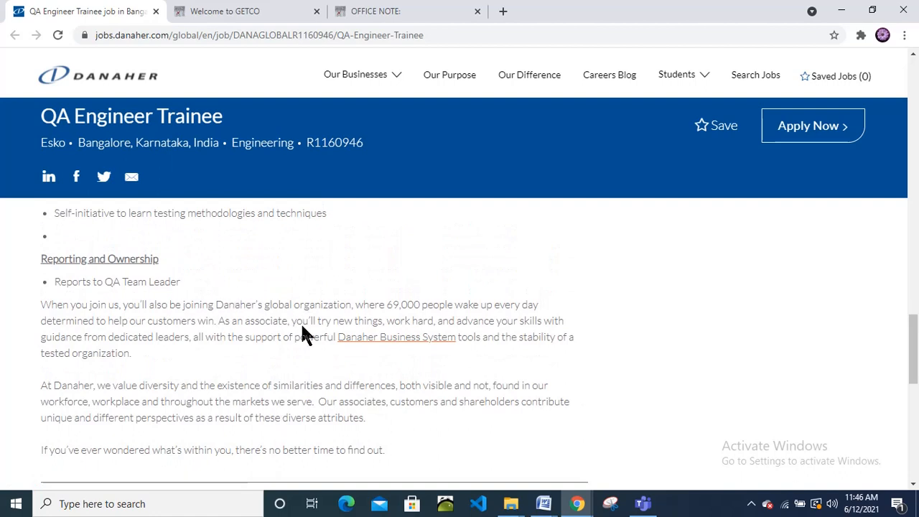
pyautogui.scroll(-3)
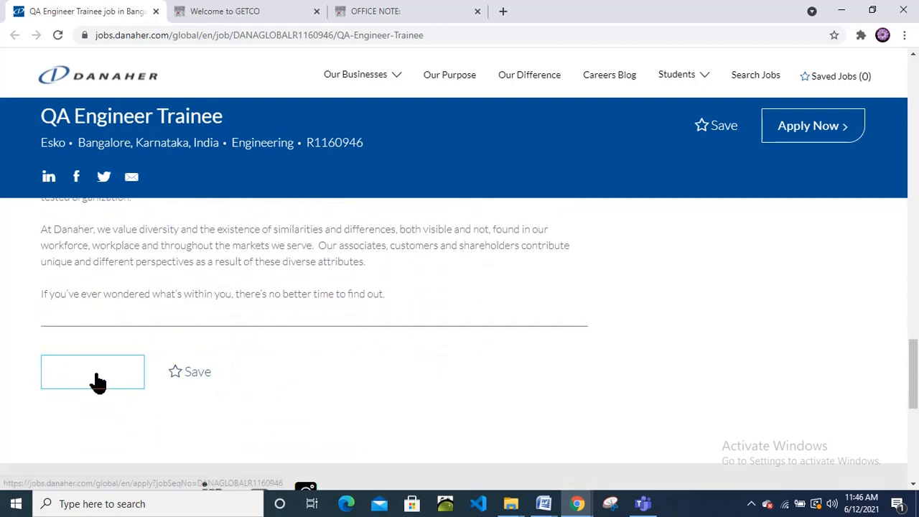
pyautogui.moveTo(97, 385)
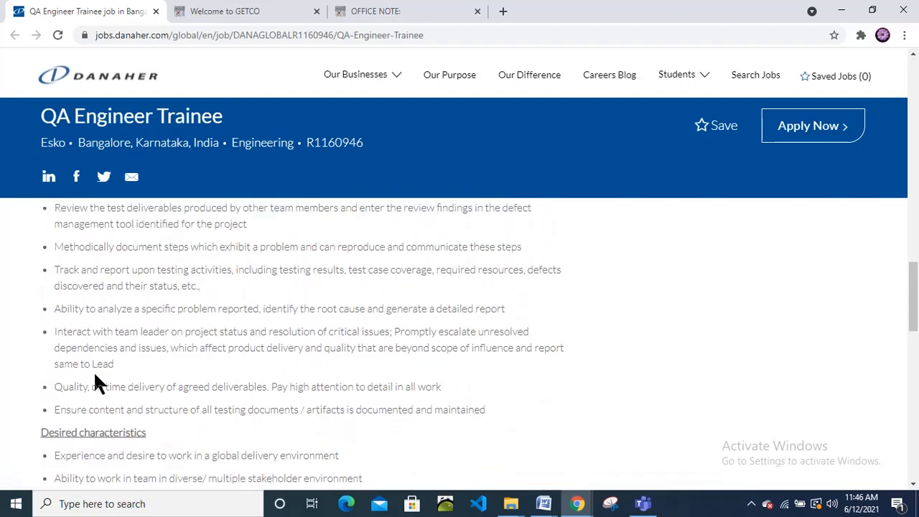
# Scroll back to the top of the posting showing position, description, experience and education, near Apply Now.
pyautogui.scroll(-3)
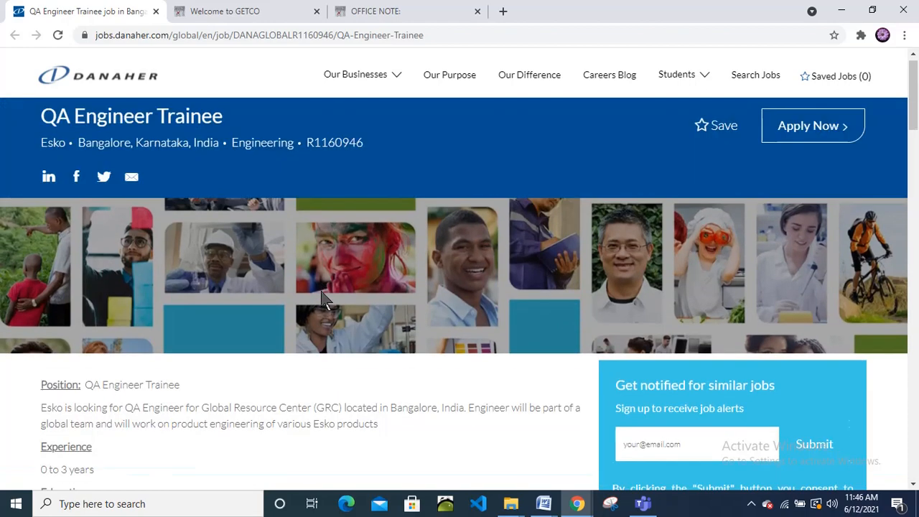
pyautogui.scroll(-3)
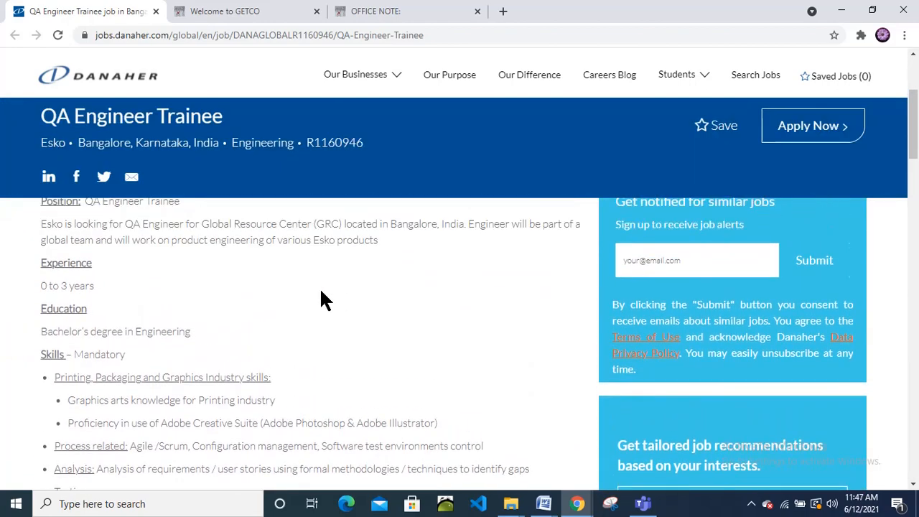
pyautogui.moveTo(59, 349)
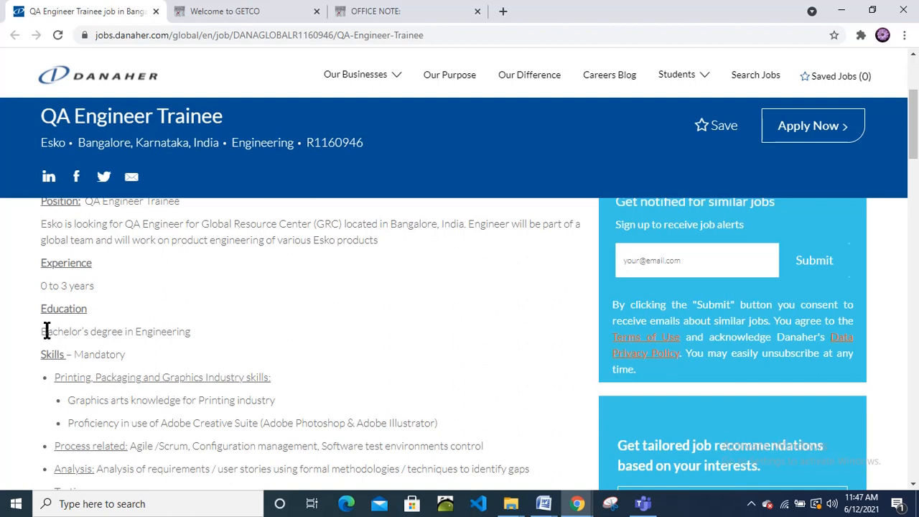
pyautogui.moveTo(266, 346)
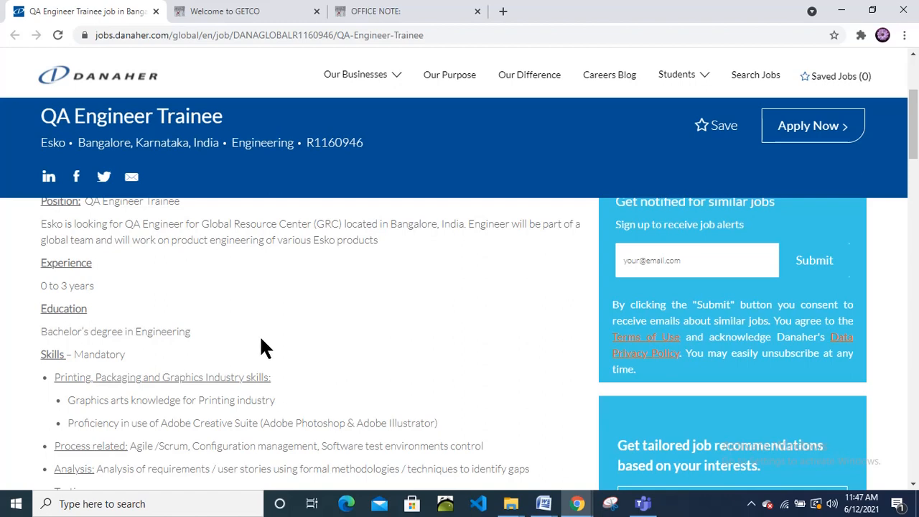
pyautogui.scroll(-3)
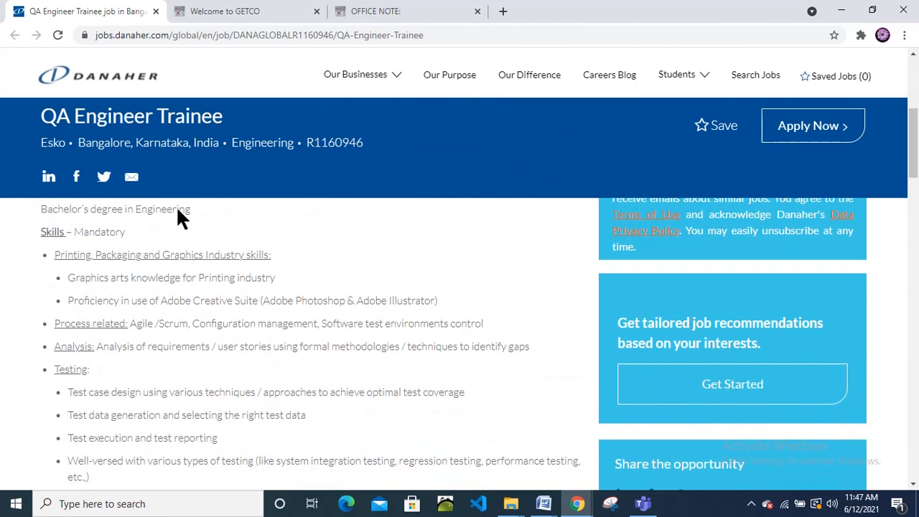
pyautogui.moveTo(200, 204)
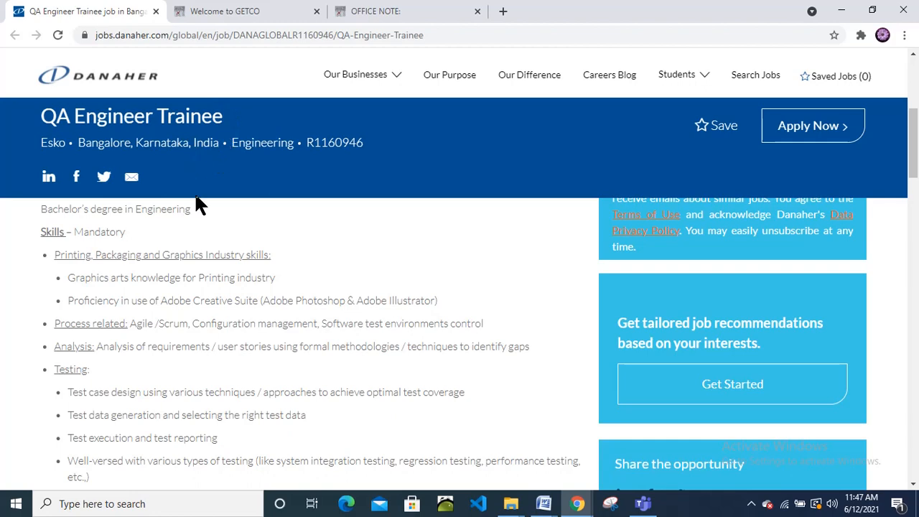
pyautogui.moveTo(227, 227)
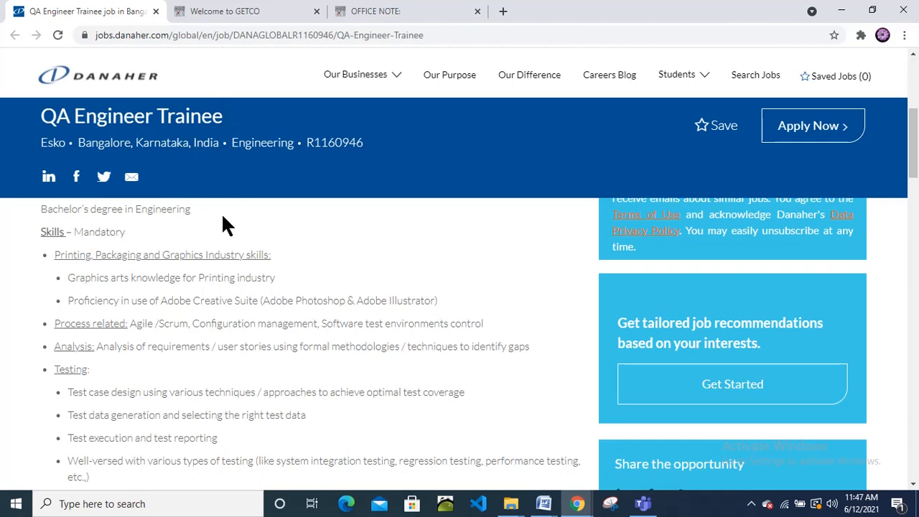
pyautogui.scroll(3)
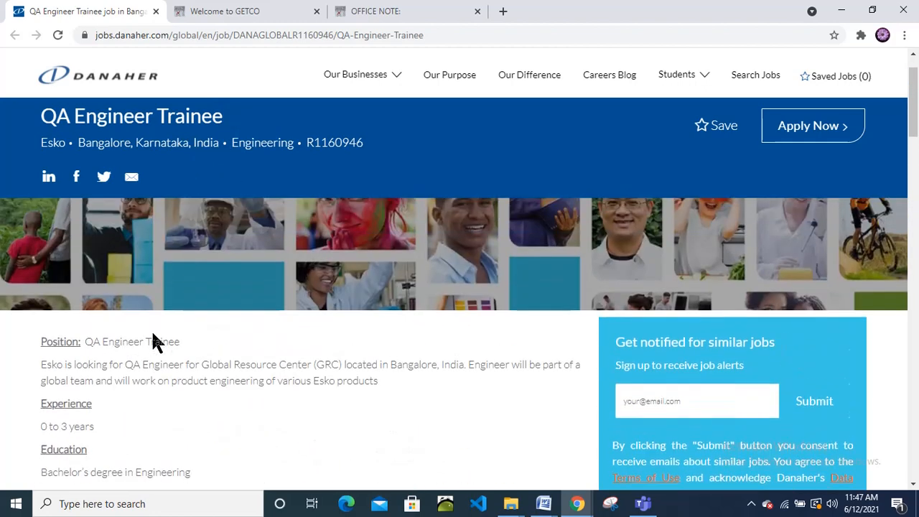
pyautogui.moveTo(809, 137)
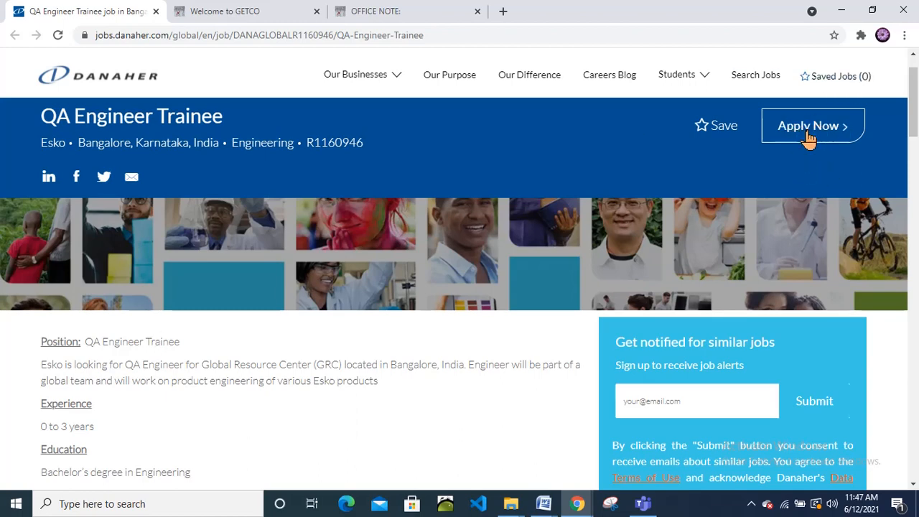
pyautogui.moveTo(591, 179)
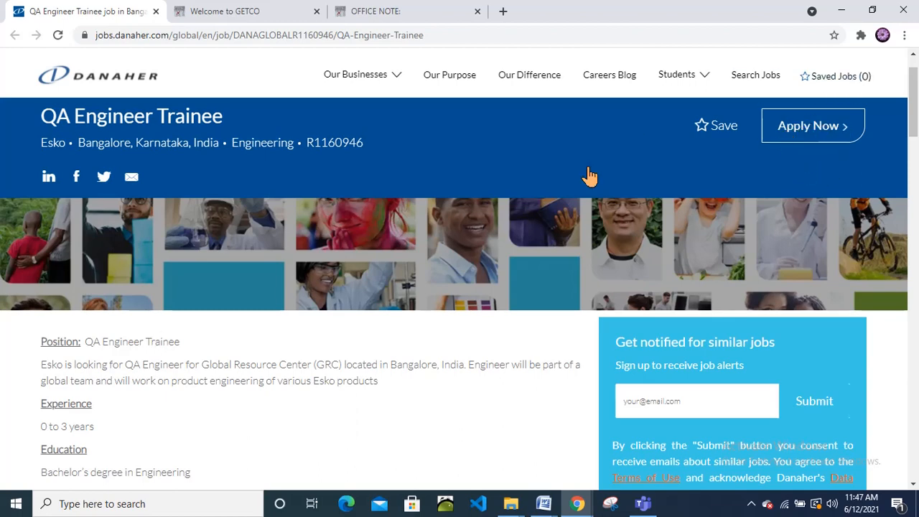
pyautogui.moveTo(453, 180)
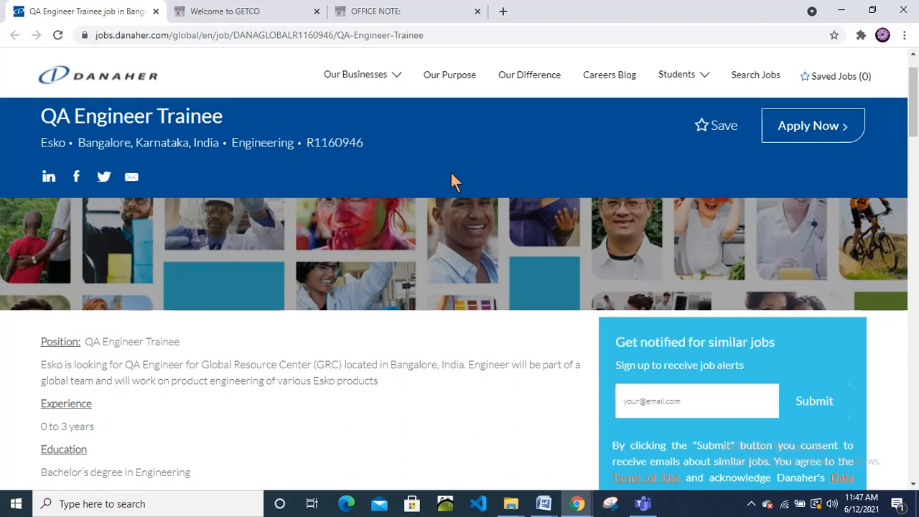